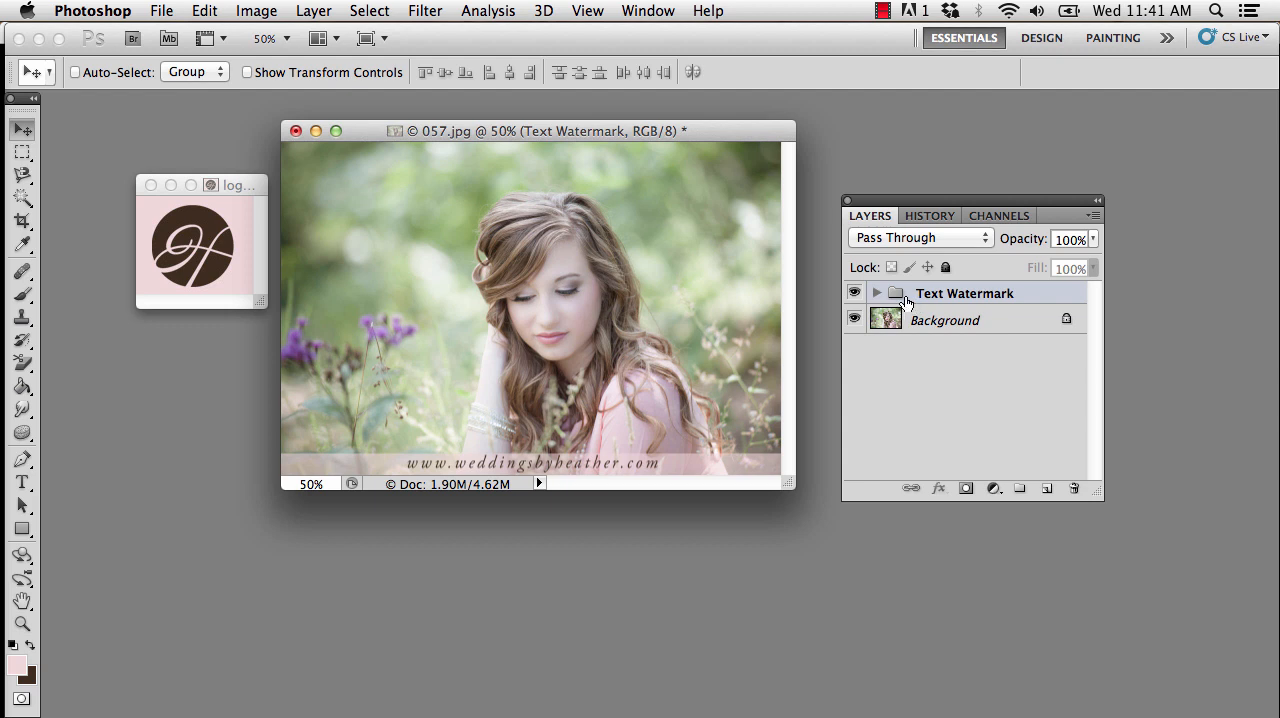
{"action": "mouse_move", "coordinate": [885, 300]}
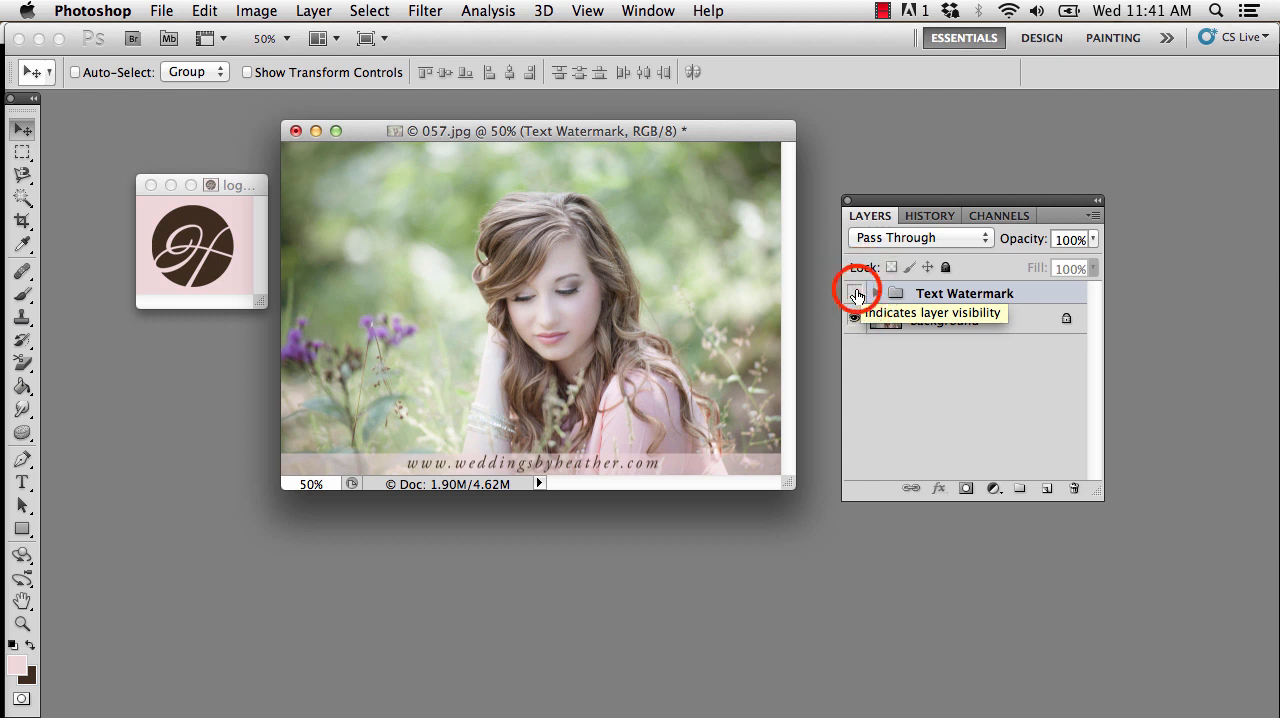
- Hide the Text Watermark group on the photo and make the H logo document active
{"action": "left_click", "coordinate": [855, 293]}
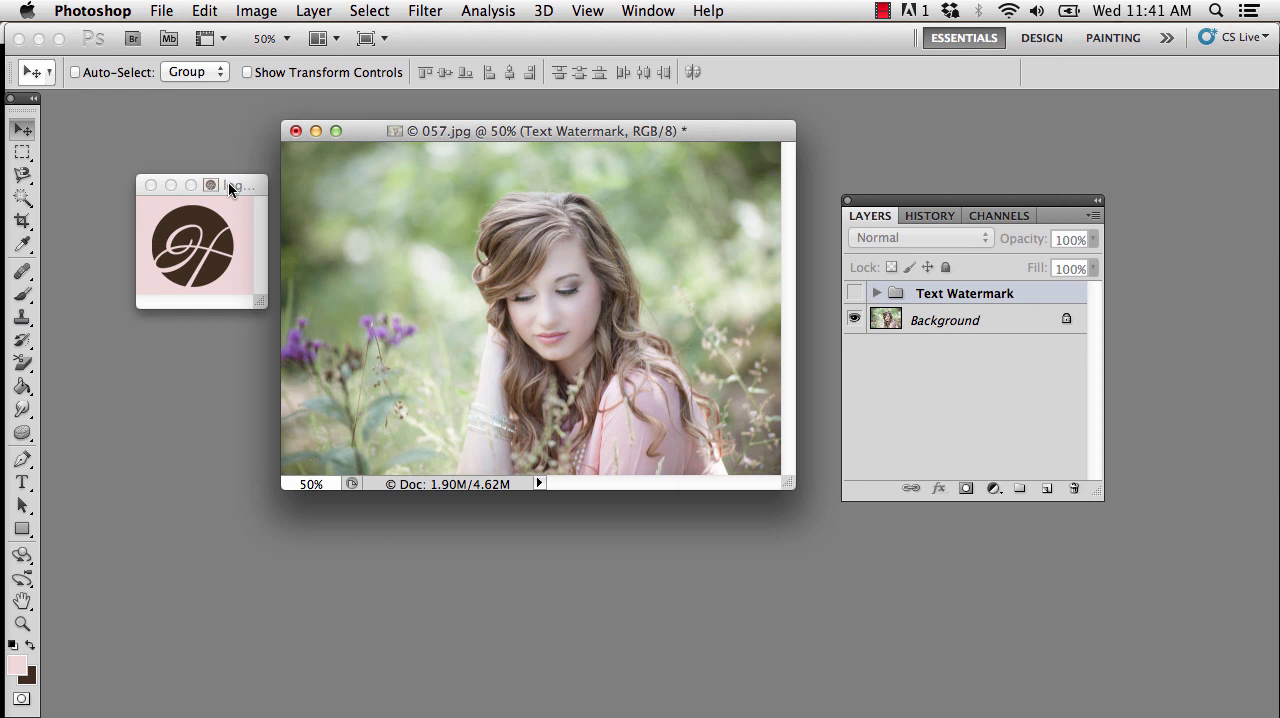
{"action": "left_click", "coordinate": [1073, 488]}
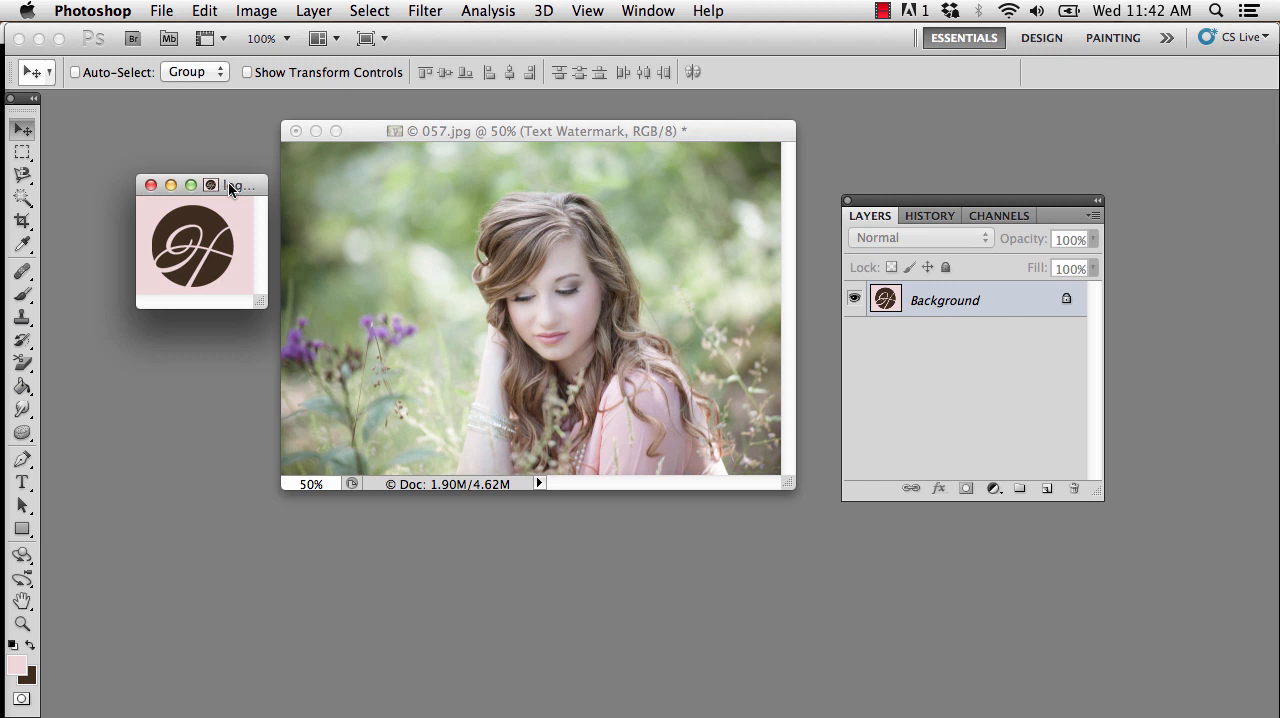
{"action": "key", "text": "v"}
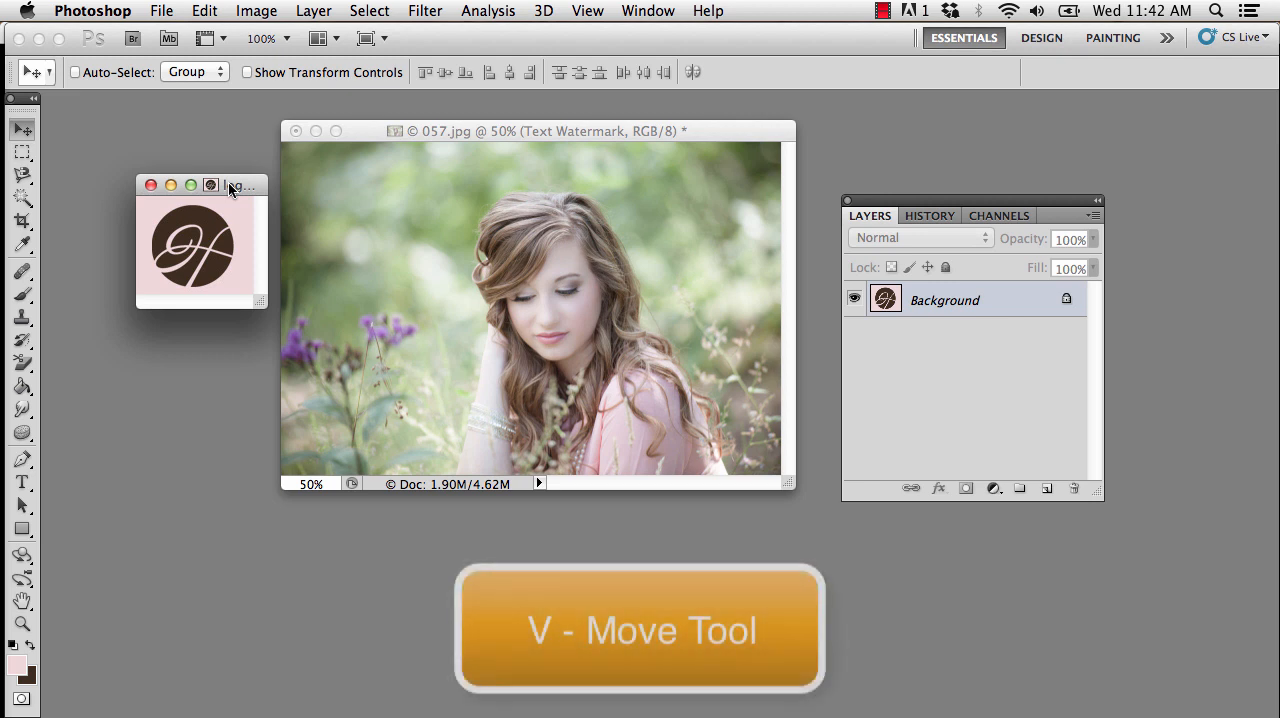
{"action": "left_click_drag", "start_coordinate": [200, 245], "coordinate": [520, 278]}
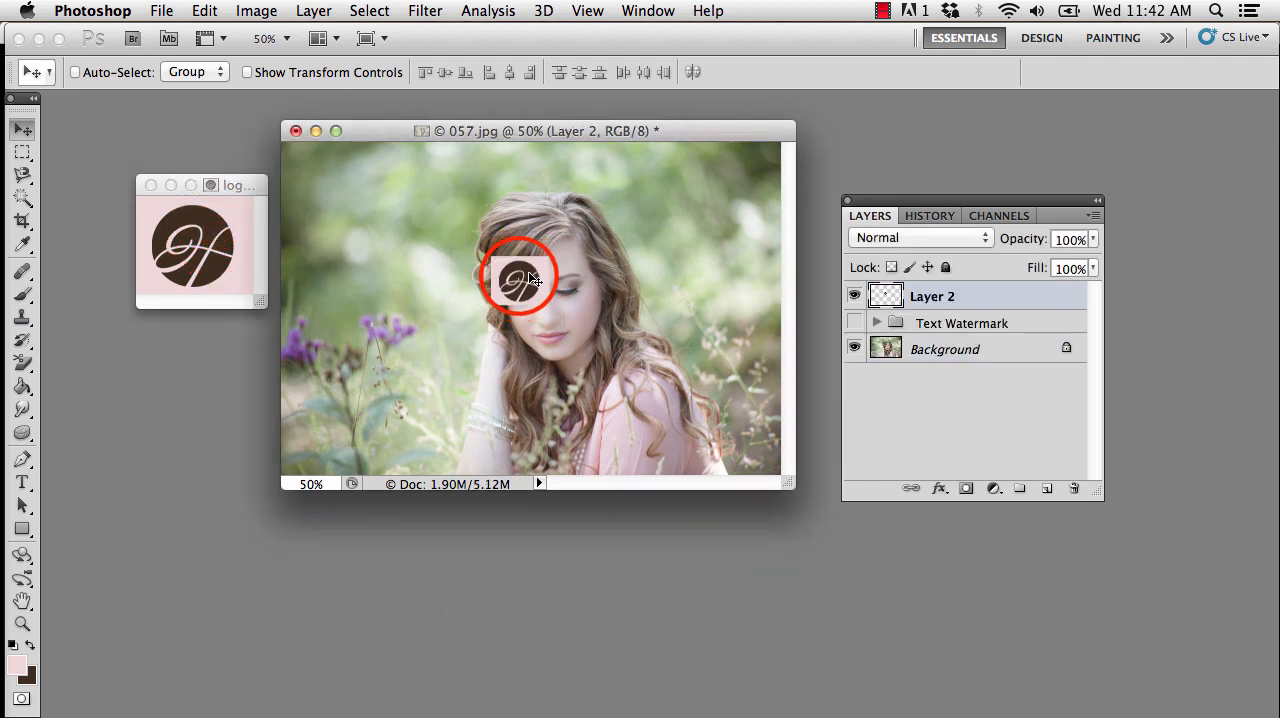
{"action": "left_click_drag", "start_coordinate": [518, 278], "coordinate": [378, 233]}
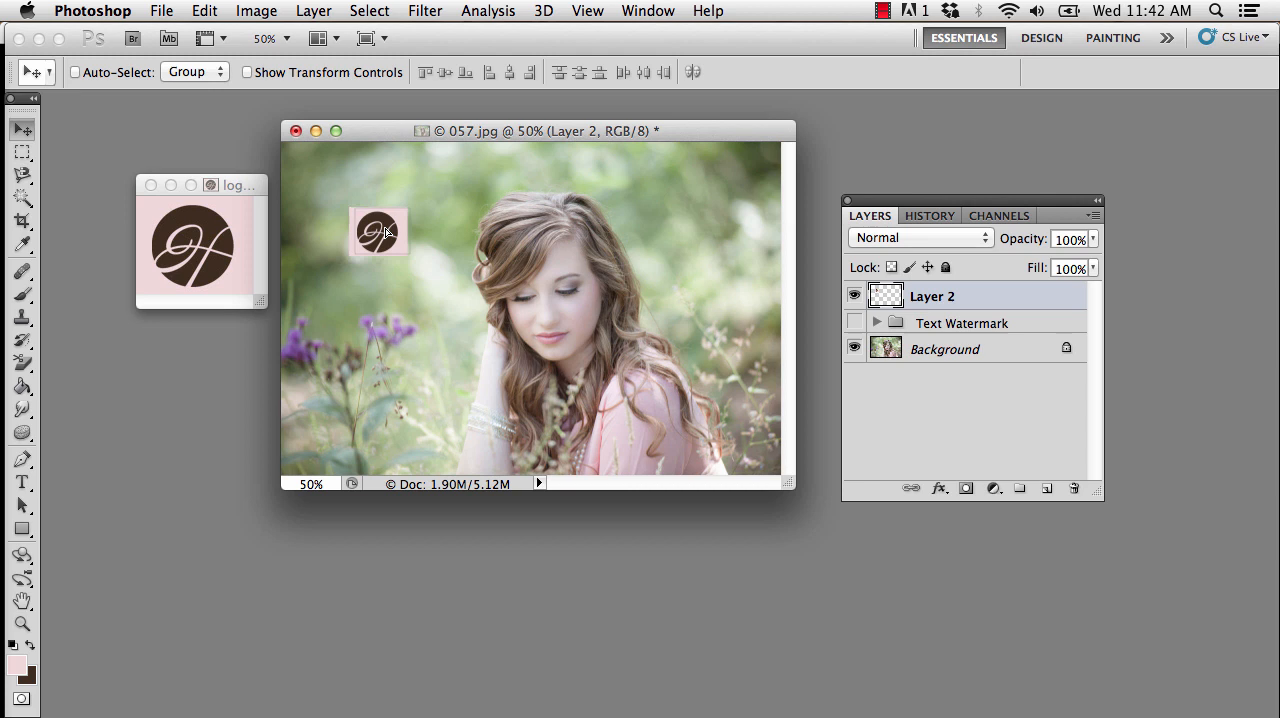
{"action": "left_click_drag", "start_coordinate": [378, 232], "coordinate": [405, 352]}
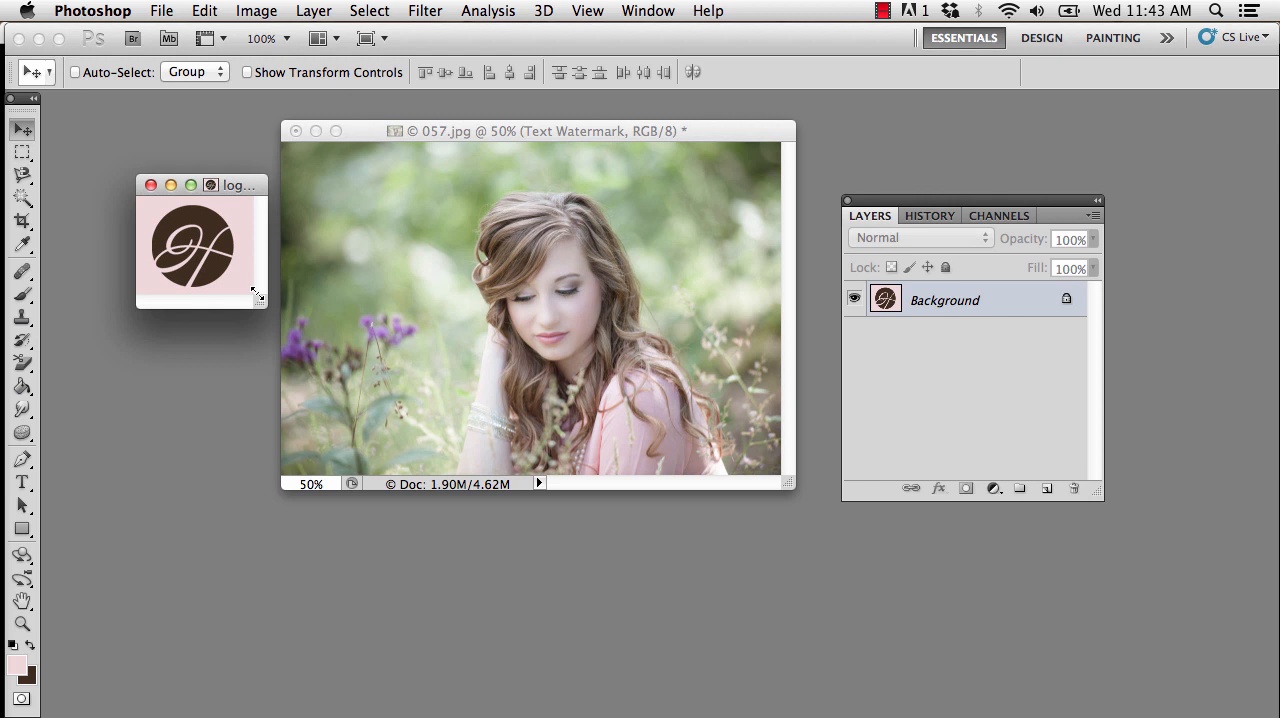
{"action": "mouse_move", "coordinate": [975, 357]}
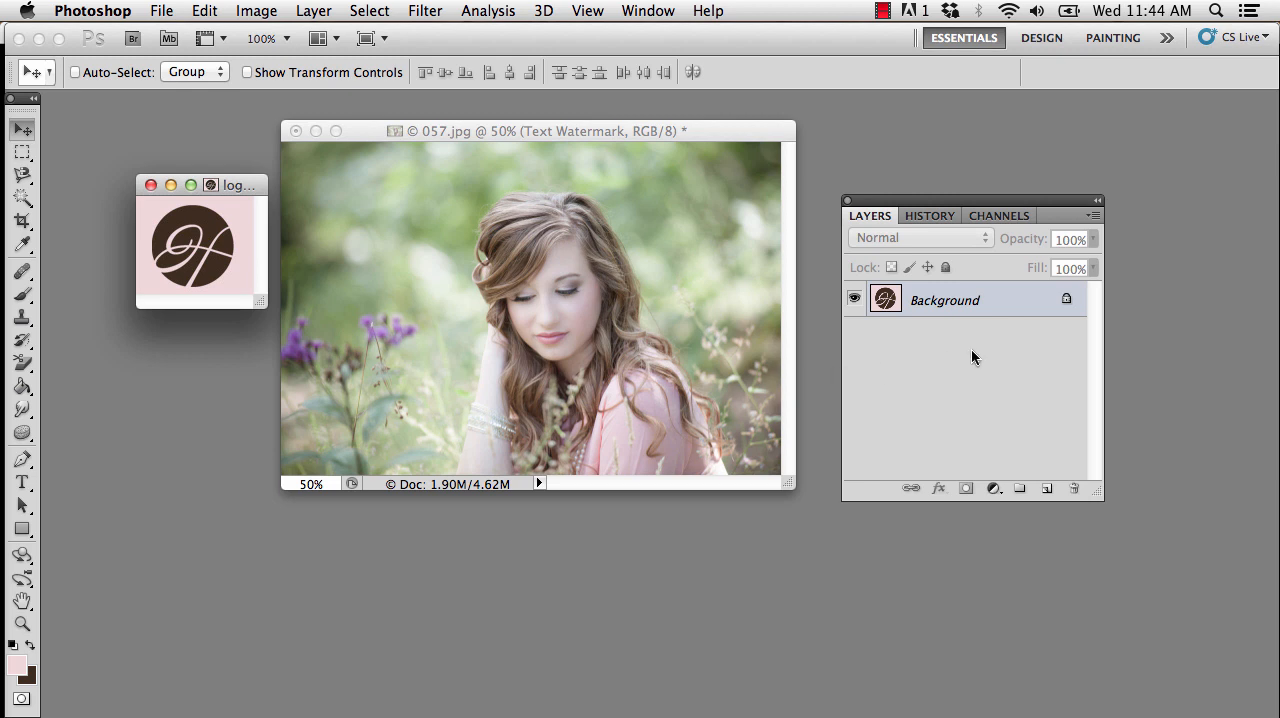
{"action": "mouse_move", "coordinate": [1051, 329]}
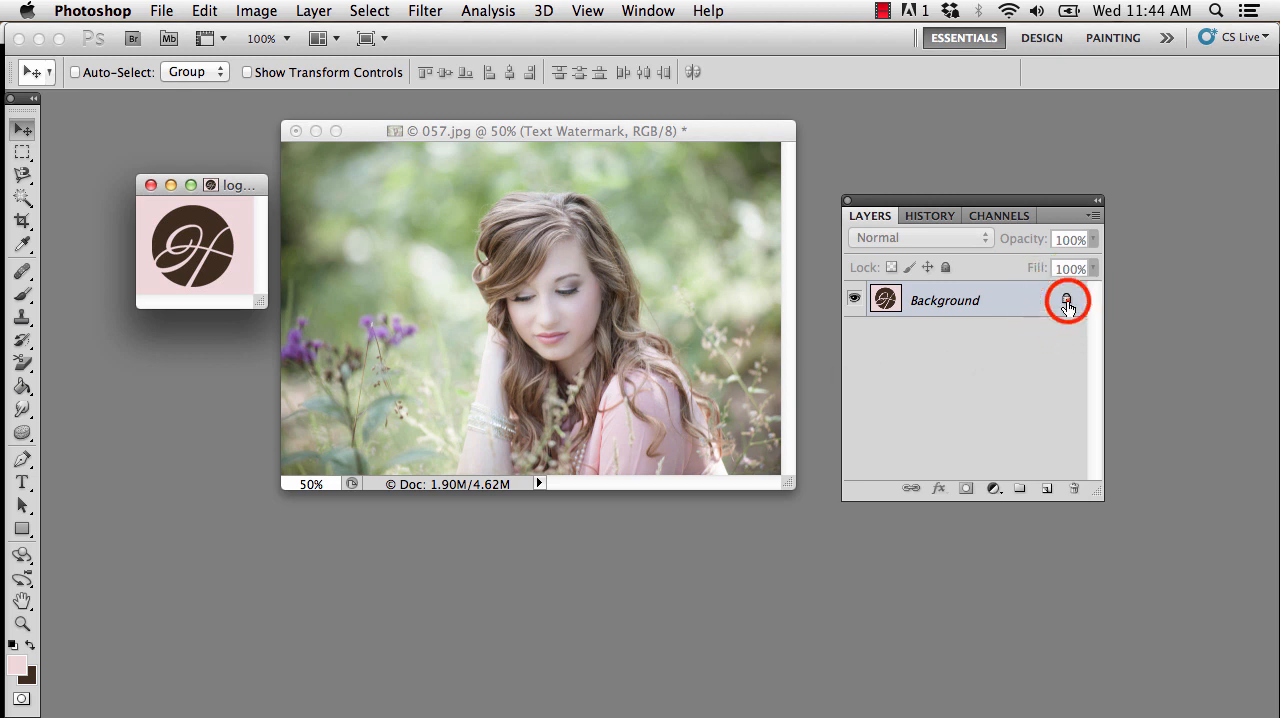
- Convert the logo's locked Background into an editable Layer 0
{"action": "left_click", "coordinate": [1066, 300]}
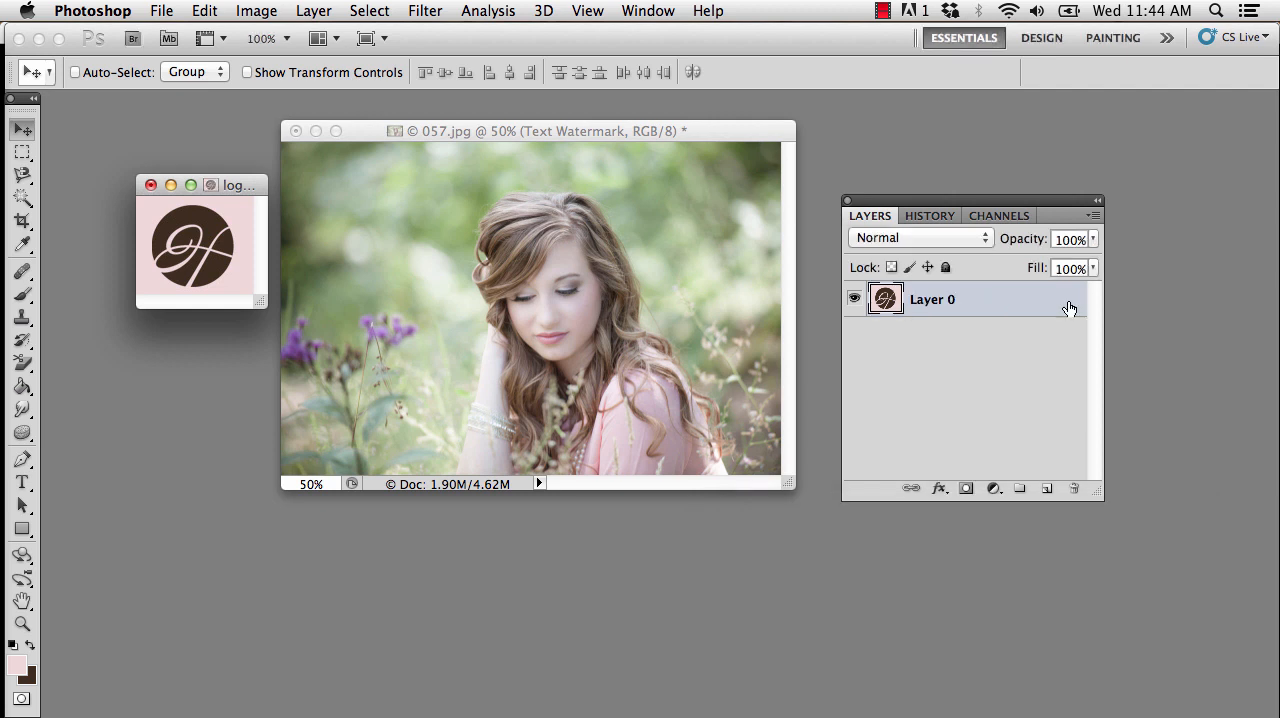
{"action": "mouse_move", "coordinate": [1066, 309]}
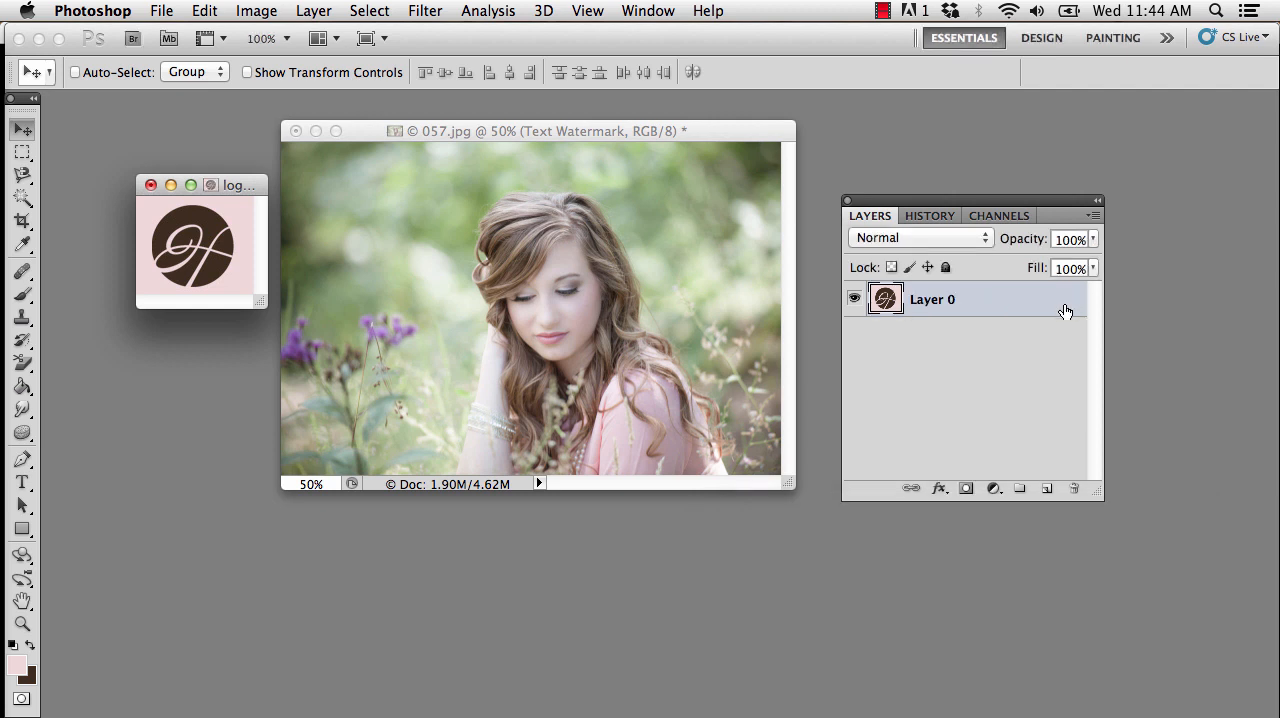
{"action": "mouse_move", "coordinate": [1041, 321]}
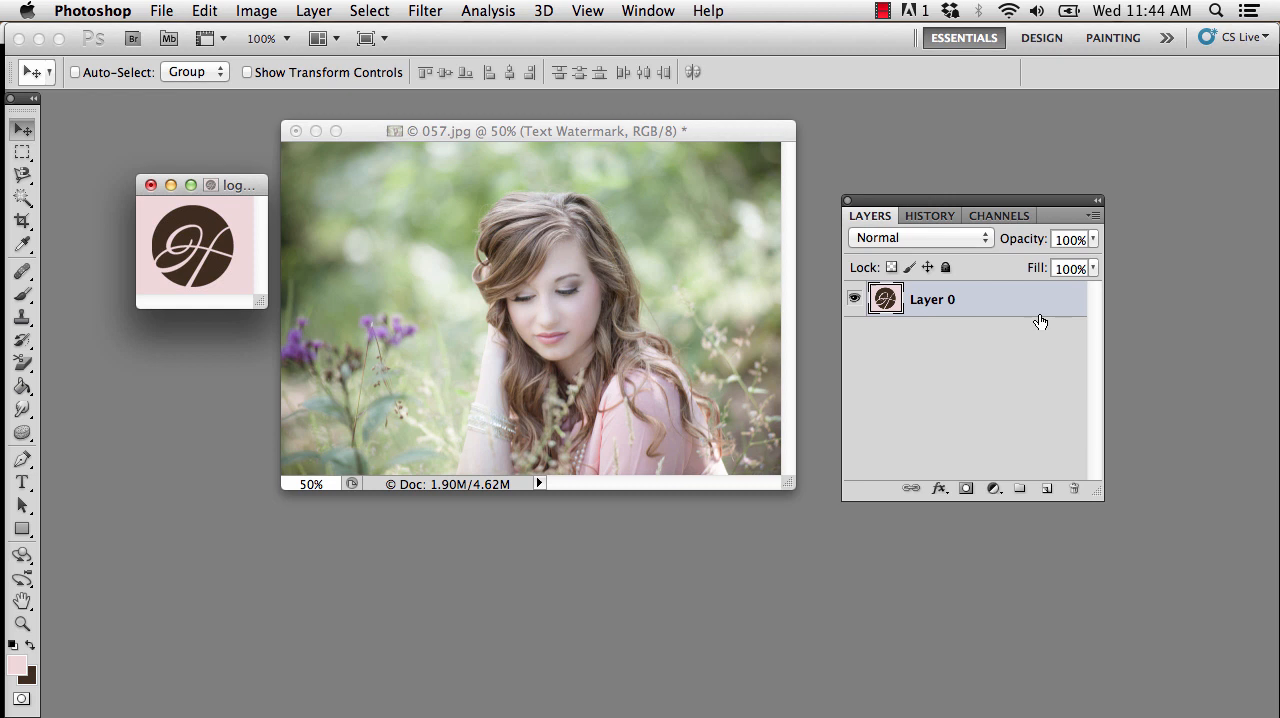
{"action": "left_click", "coordinate": [22, 197]}
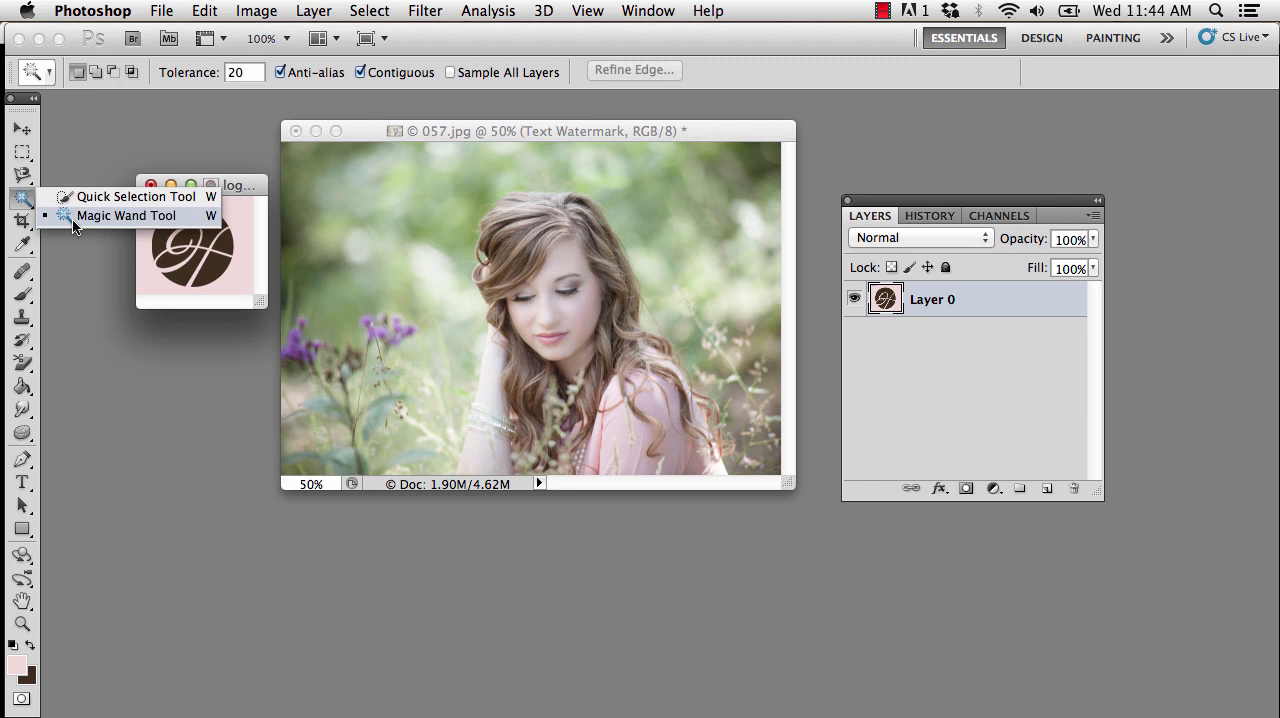
- Remove the pink areas around the H logo with the Magic Wand, then deselect
{"action": "left_click", "coordinate": [126, 216]}
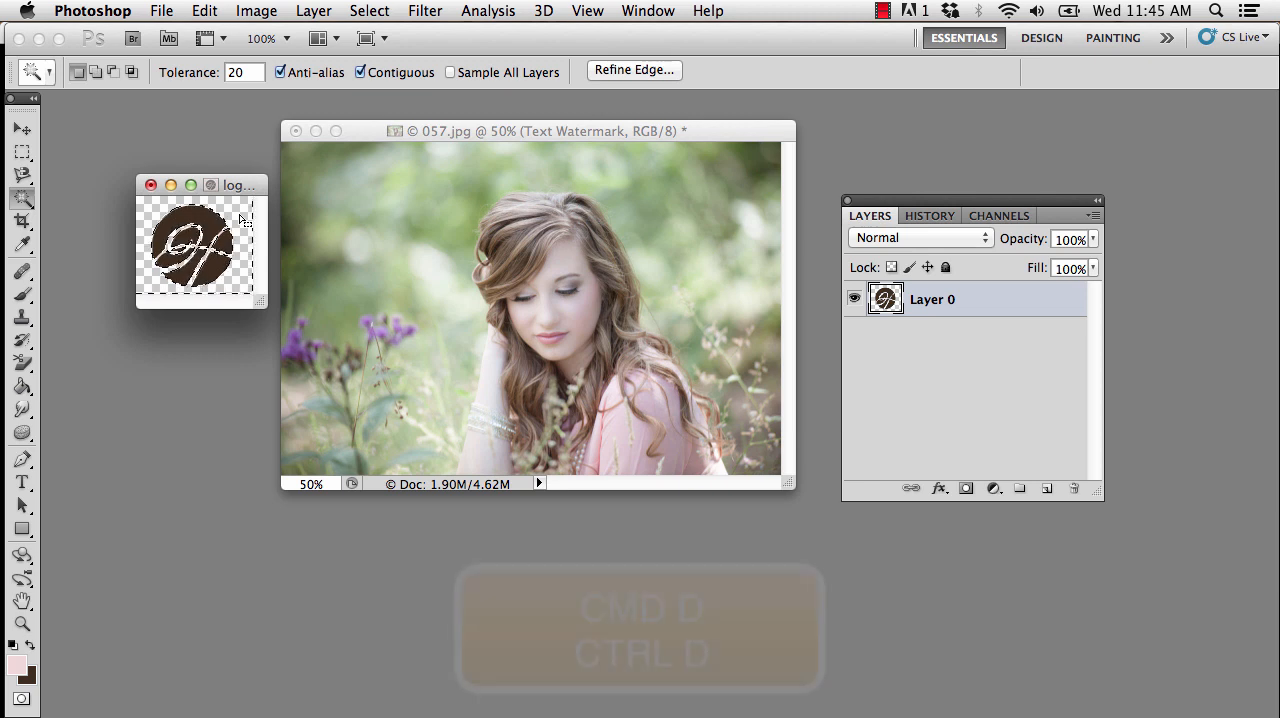
{"action": "key", "text": "cmd+d"}
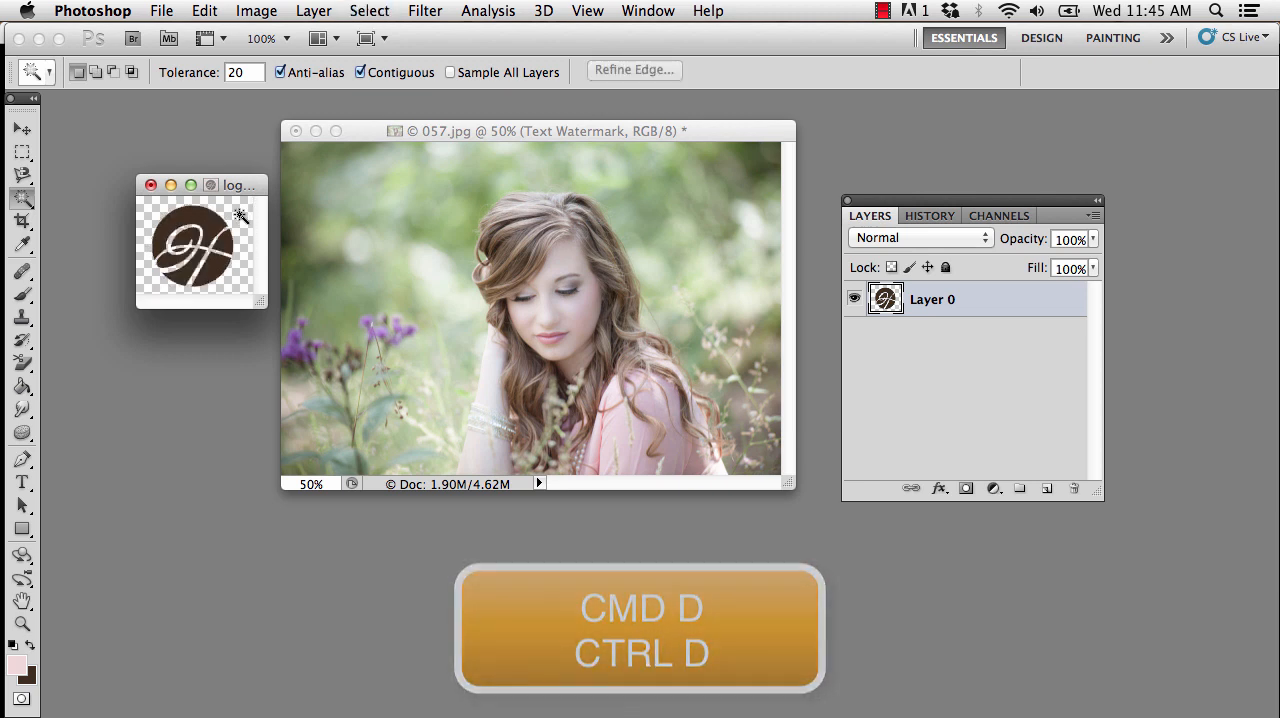
{"action": "key", "text": "cmd+d"}
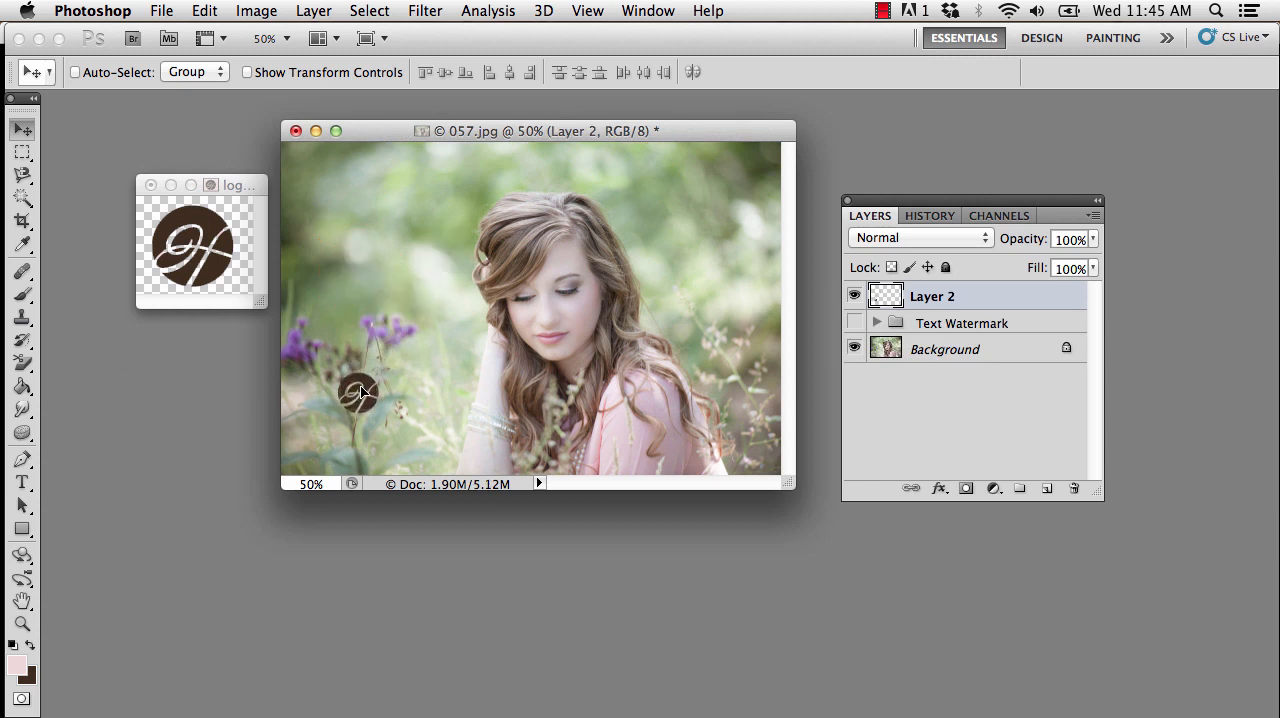
- Drag the transparent H logo into the photo's lower-left corner, then reactivate the logo document
{"action": "left_click_drag", "start_coordinate": [362, 390], "coordinate": [316, 442]}
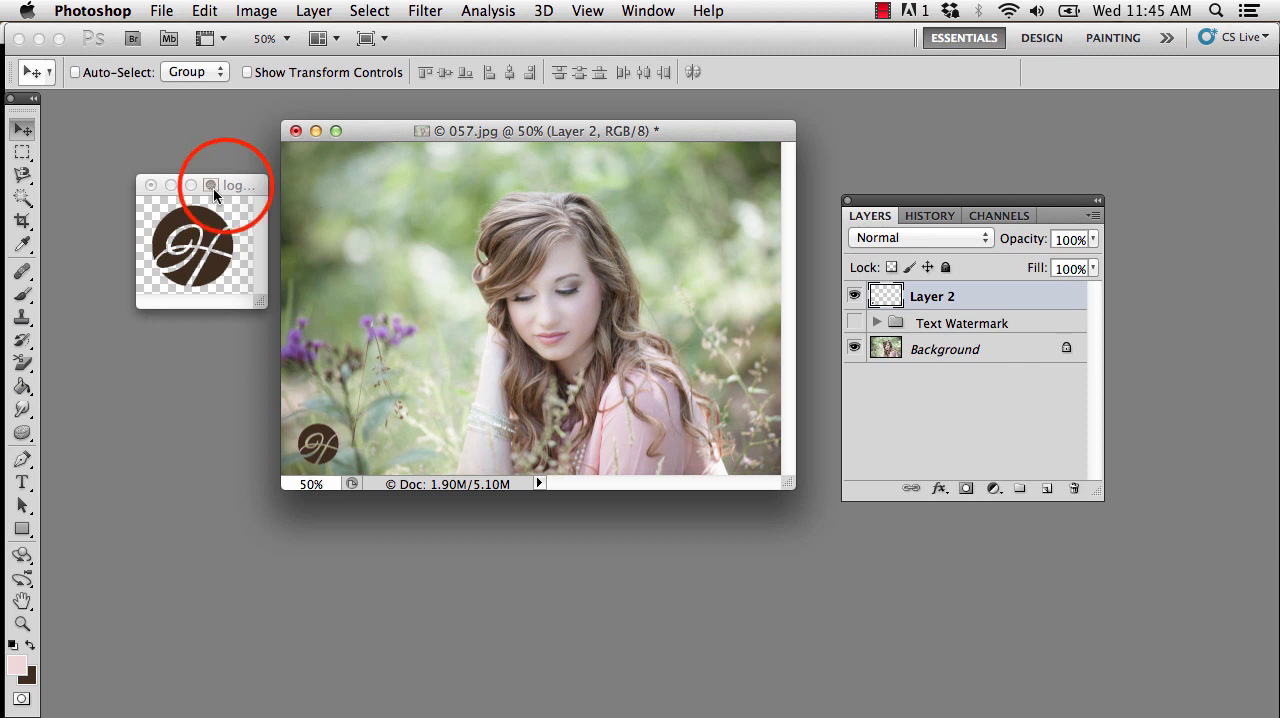
{"action": "left_click", "coordinate": [200, 185]}
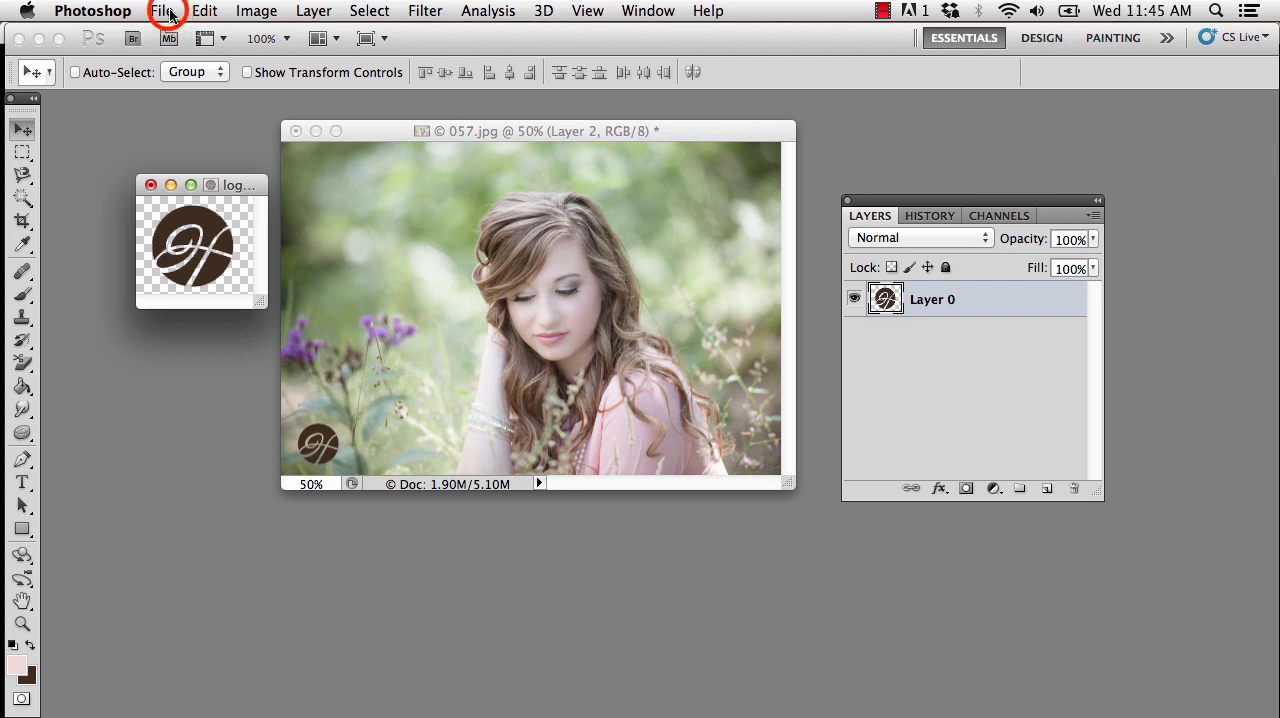
- Save the H logo to the Desktop as a PNG with Interlace set to None
{"action": "left_click", "coordinate": [161, 11]}
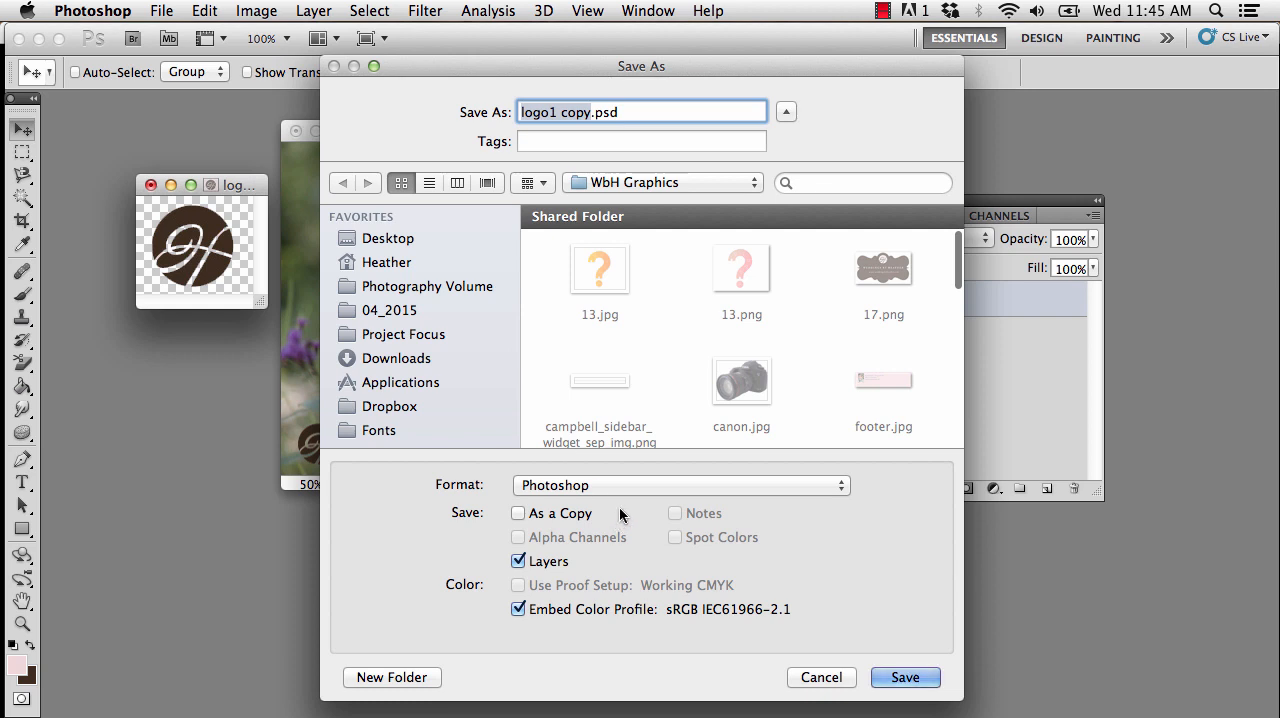
{"action": "left_click", "coordinate": [392, 238]}
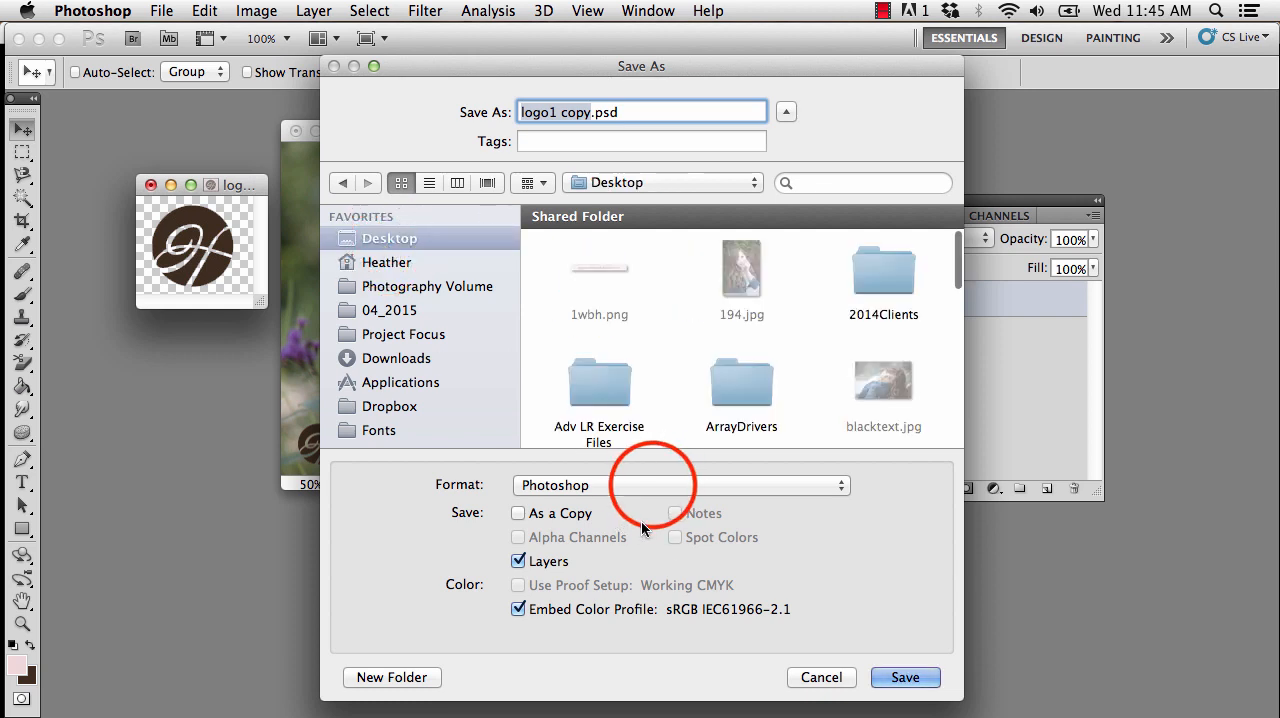
{"action": "left_click", "coordinate": [680, 485]}
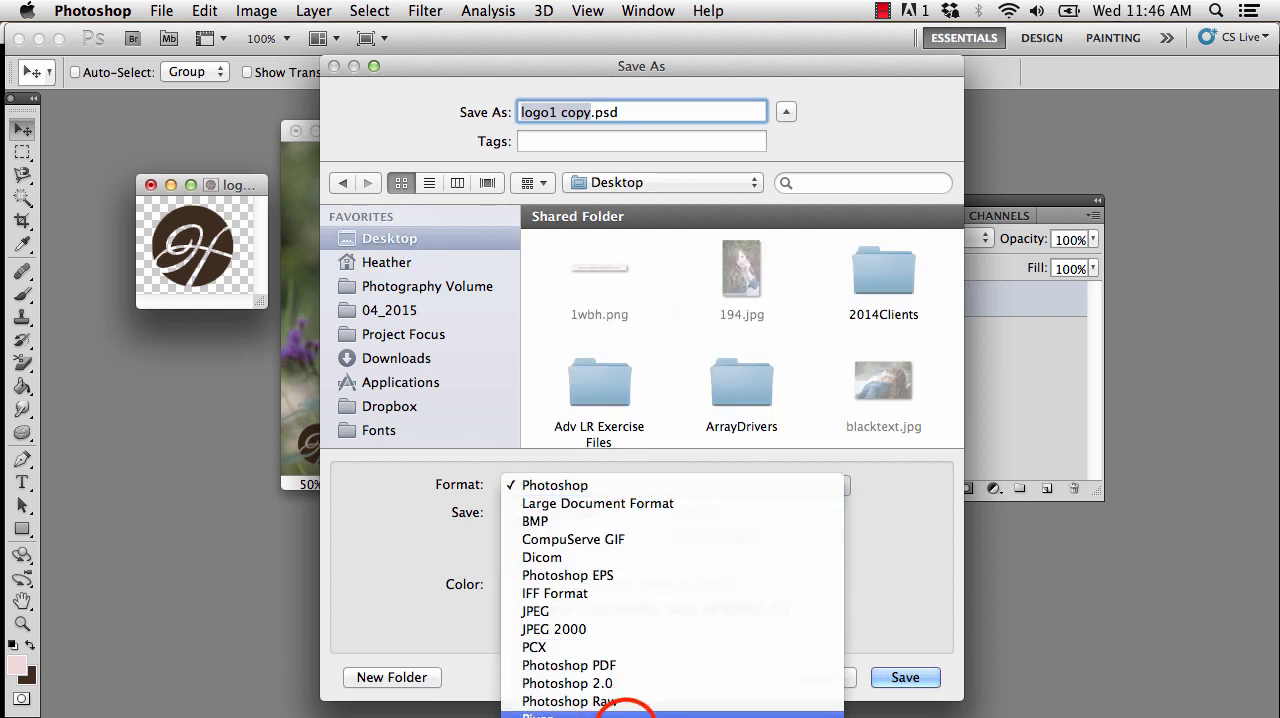
{"action": "left_click", "coordinate": [535, 715]}
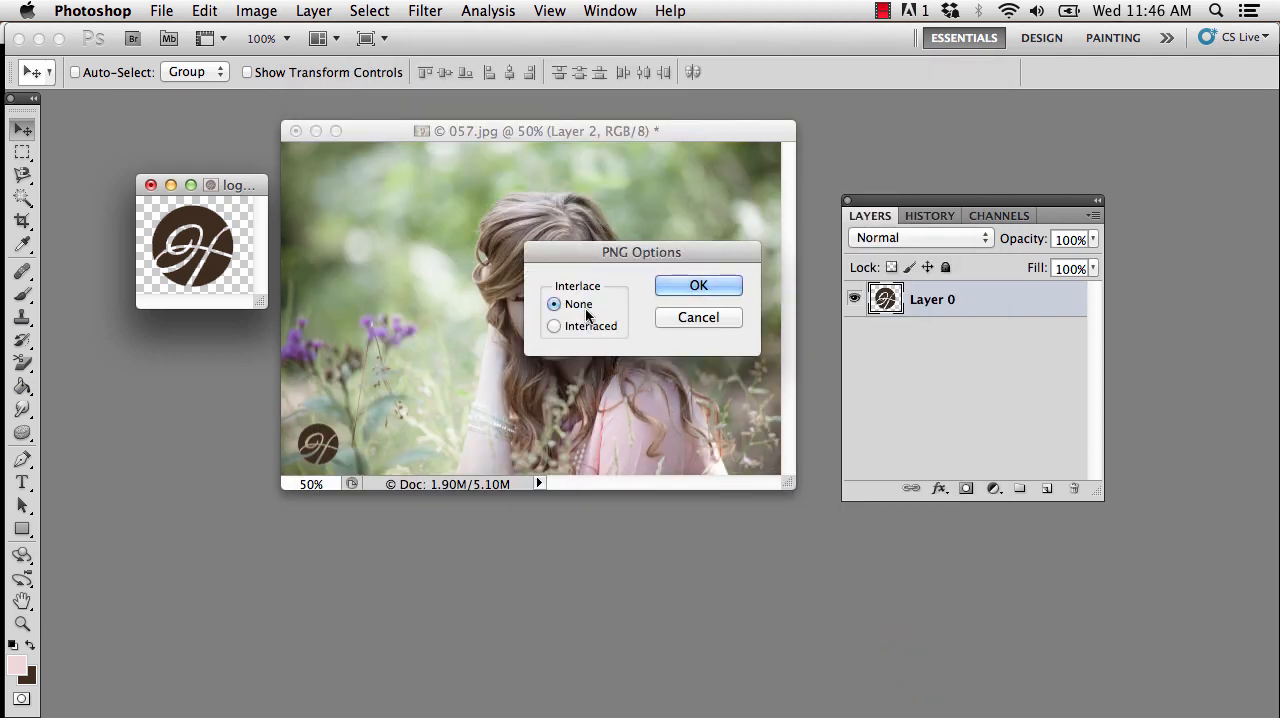
{"action": "left_click", "coordinate": [698, 285]}
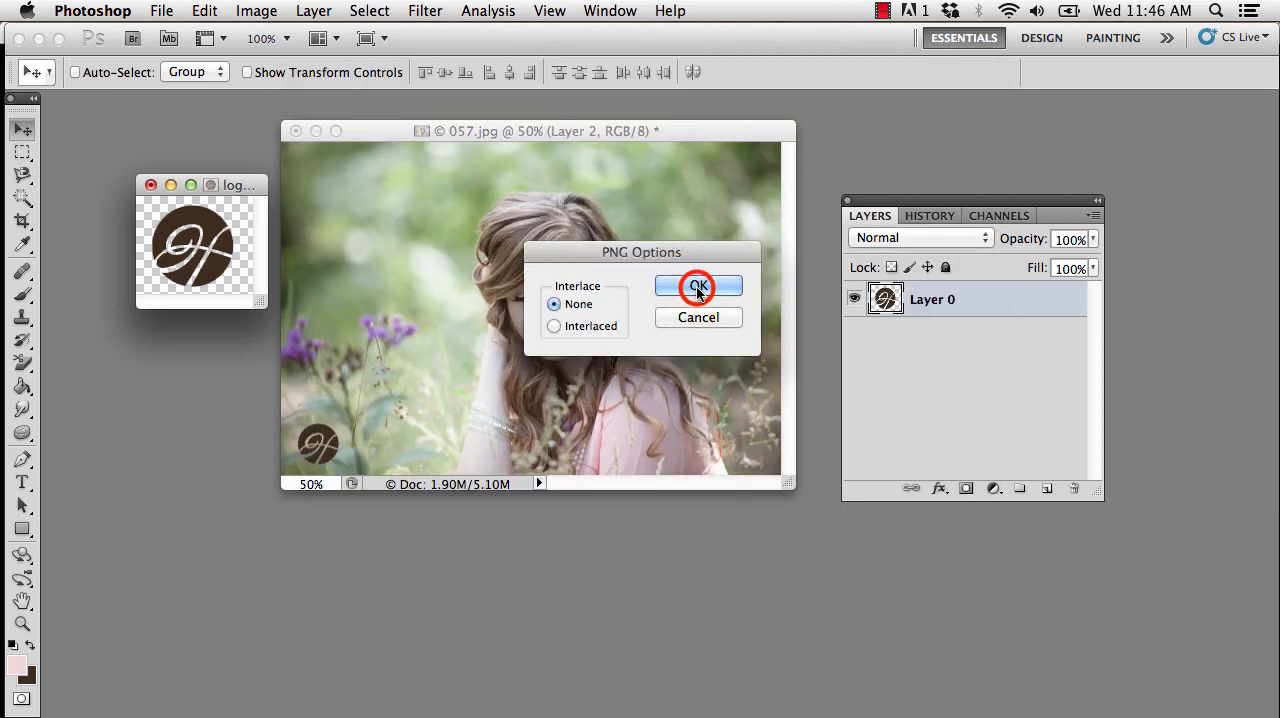
{"action": "left_click", "coordinate": [698, 286]}
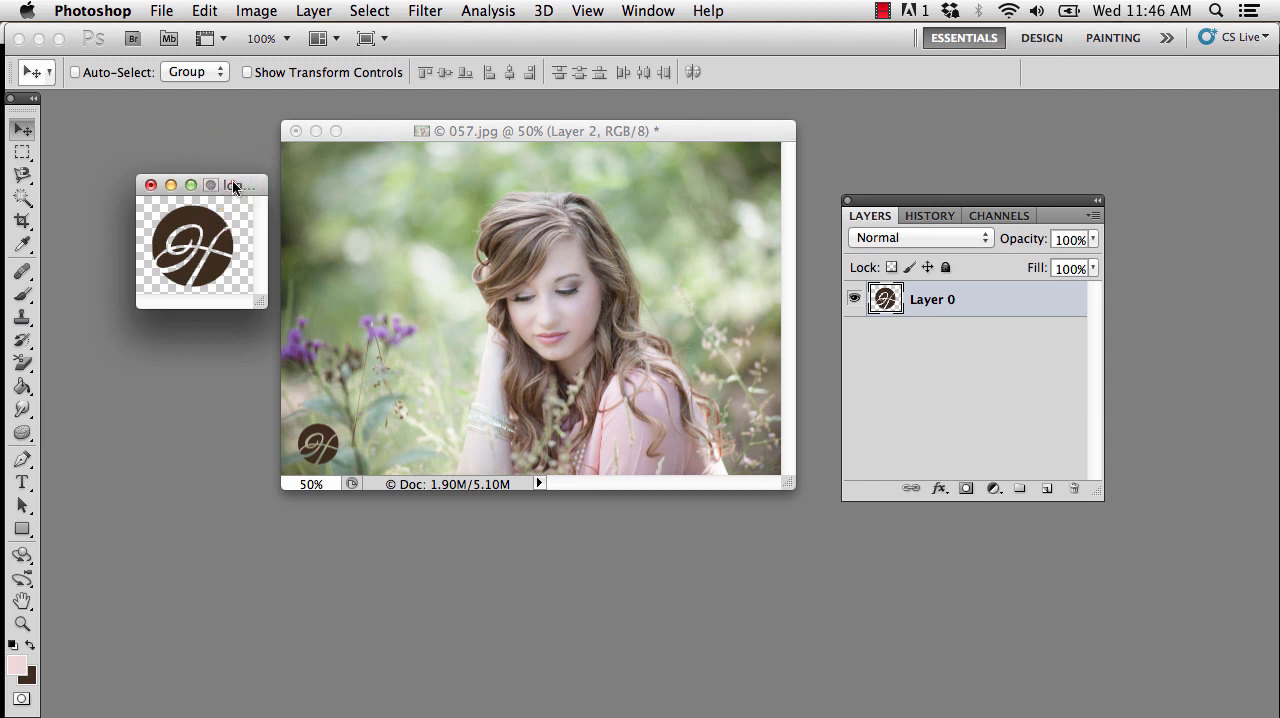
- Move the logo window aside and reposition the H logo to the photo's upper-left area
{"action": "left_click_drag", "start_coordinate": [235, 185], "coordinate": [232, 210]}
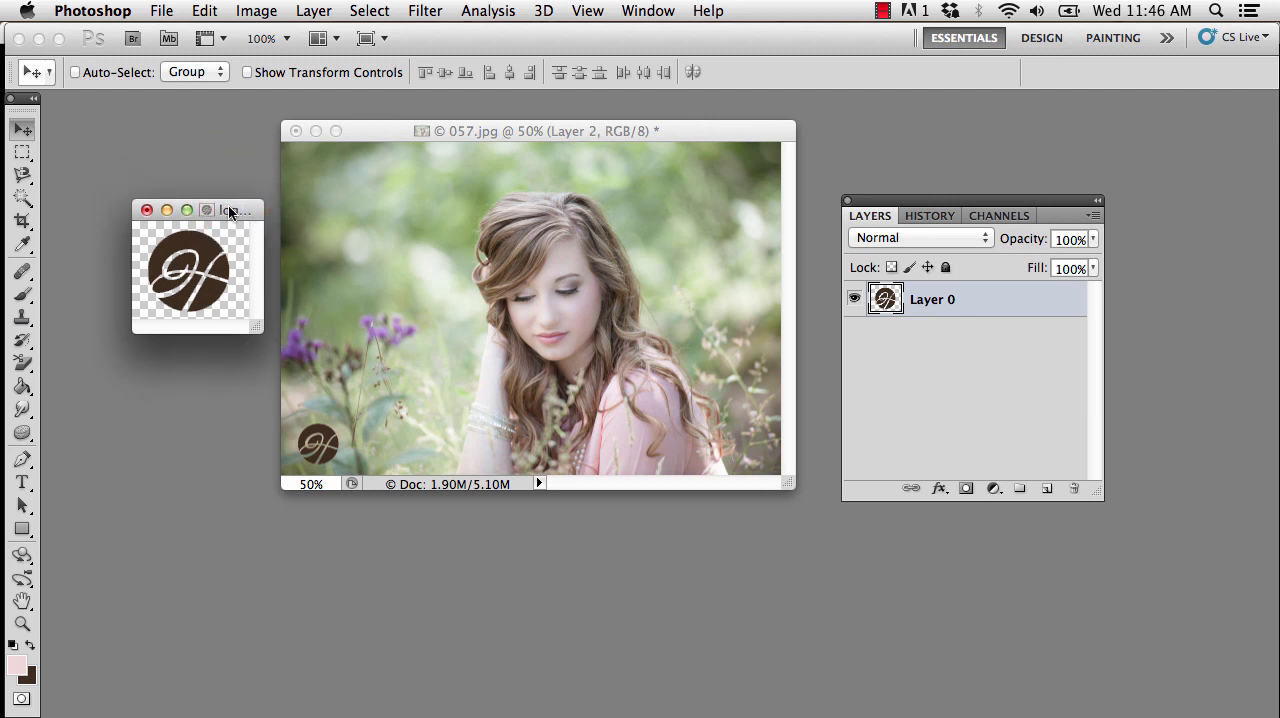
{"action": "mouse_move", "coordinate": [320, 445]}
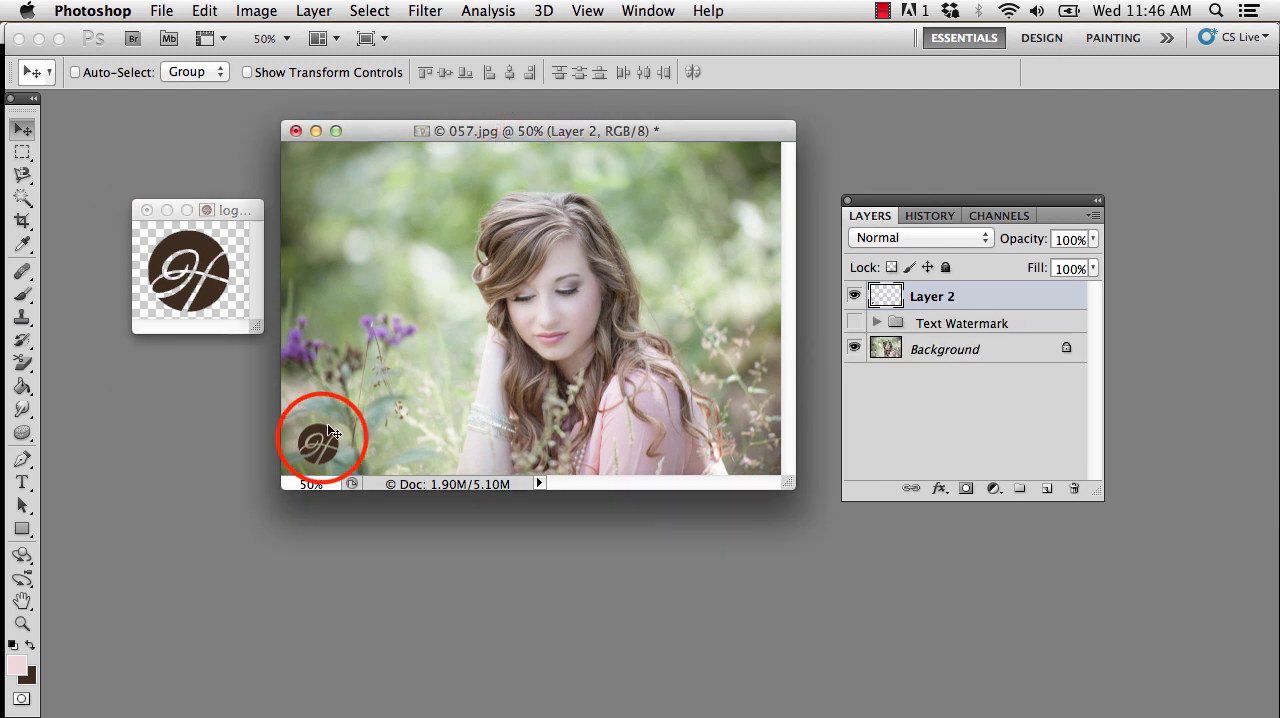
{"action": "left_click_drag", "start_coordinate": [322, 437], "coordinate": [345, 210]}
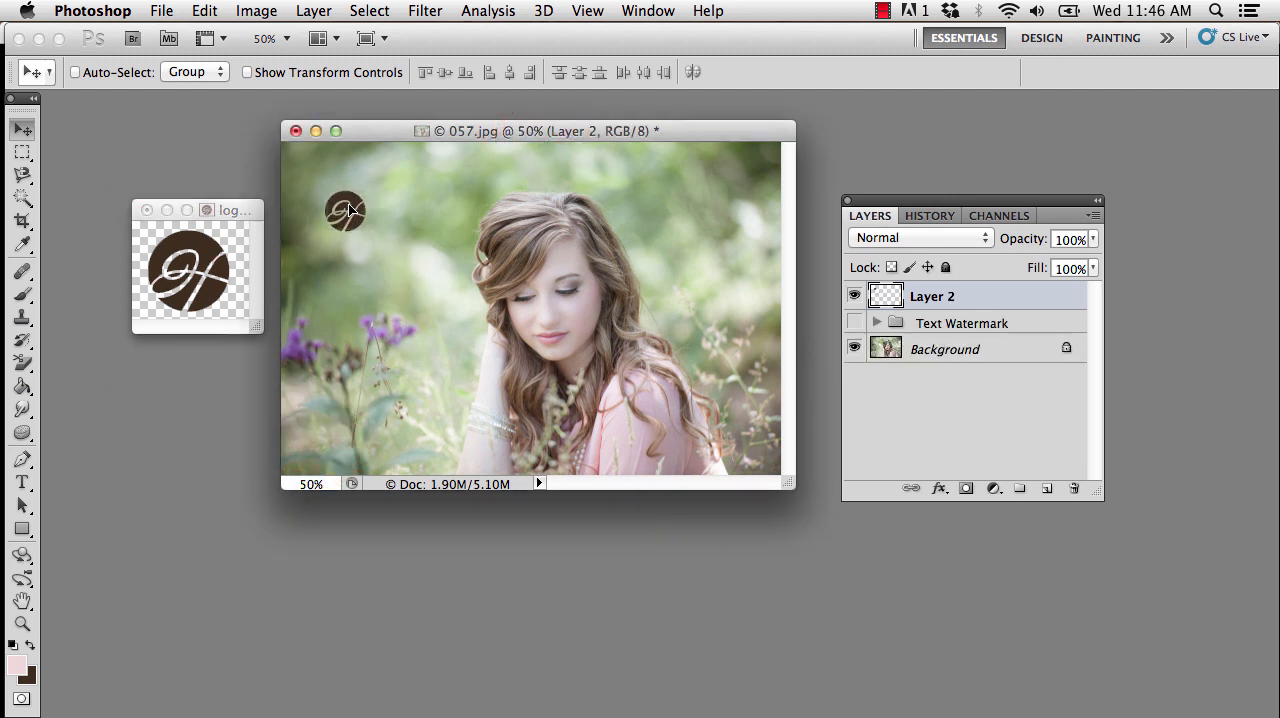
{"action": "left_click_drag", "start_coordinate": [345, 208], "coordinate": [345, 219]}
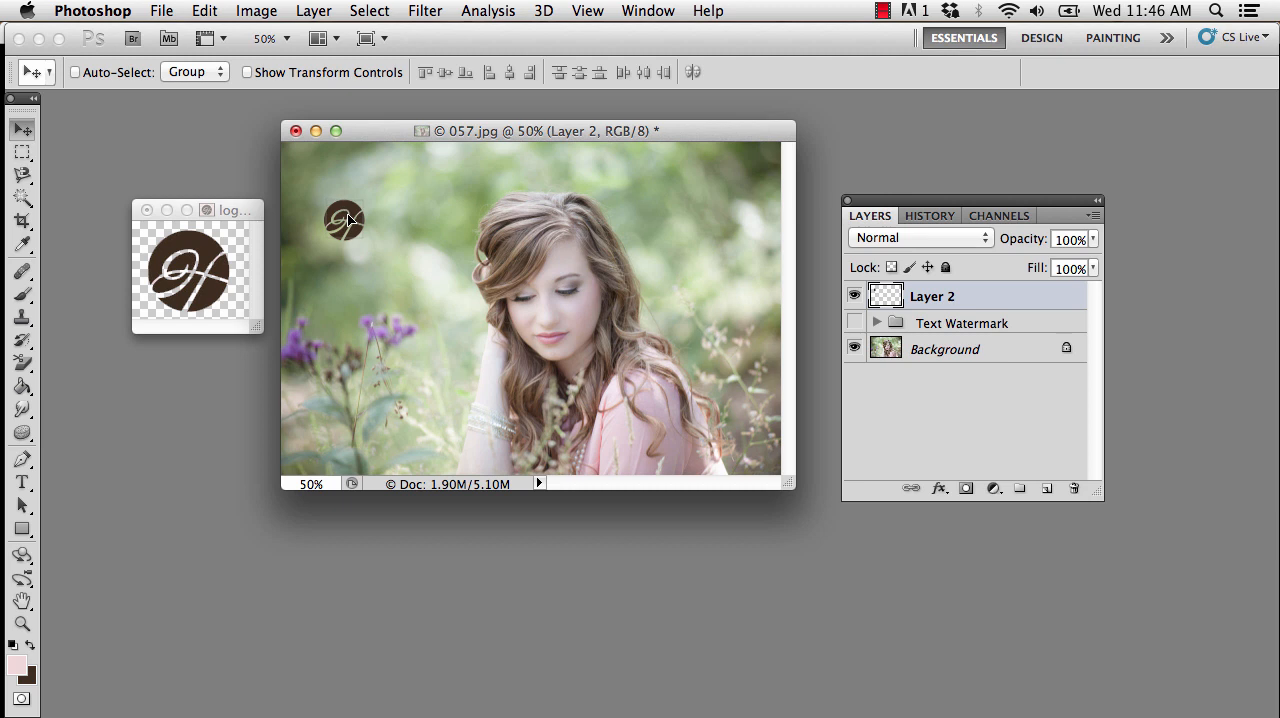
{"action": "left_click_drag", "start_coordinate": [343, 220], "coordinate": [345, 240]}
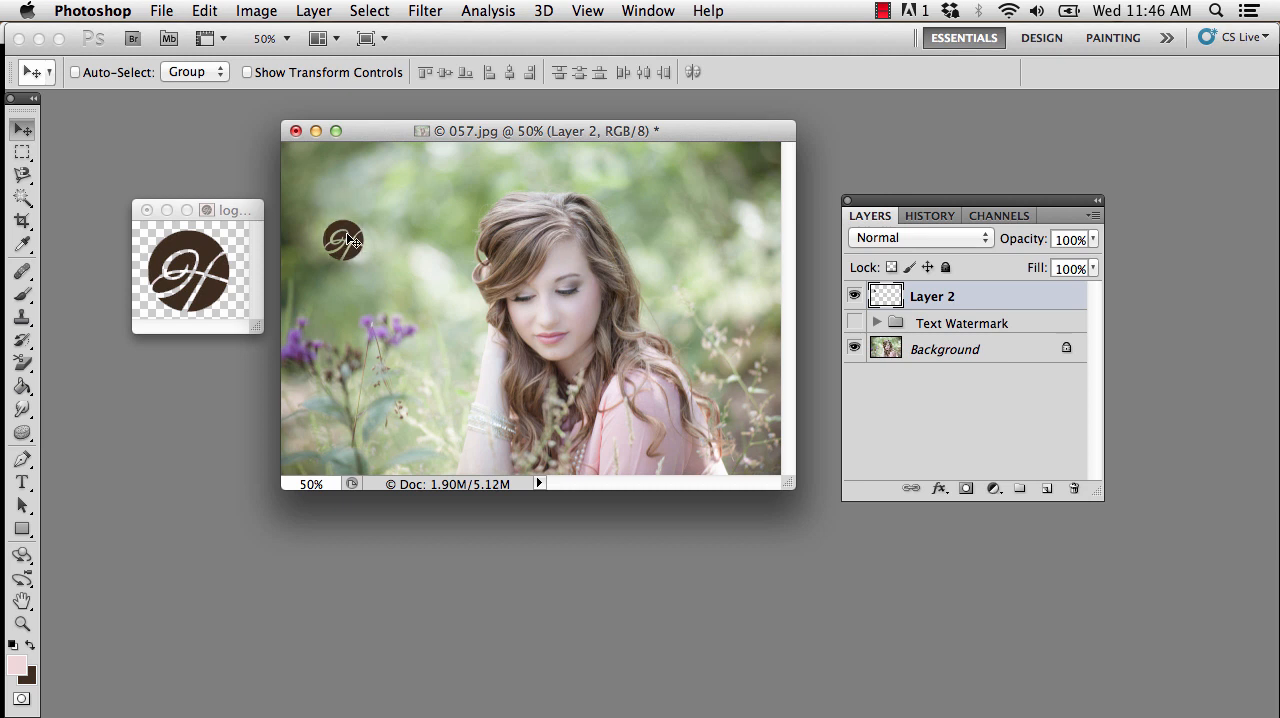
{"action": "mouse_move", "coordinate": [358, 253]}
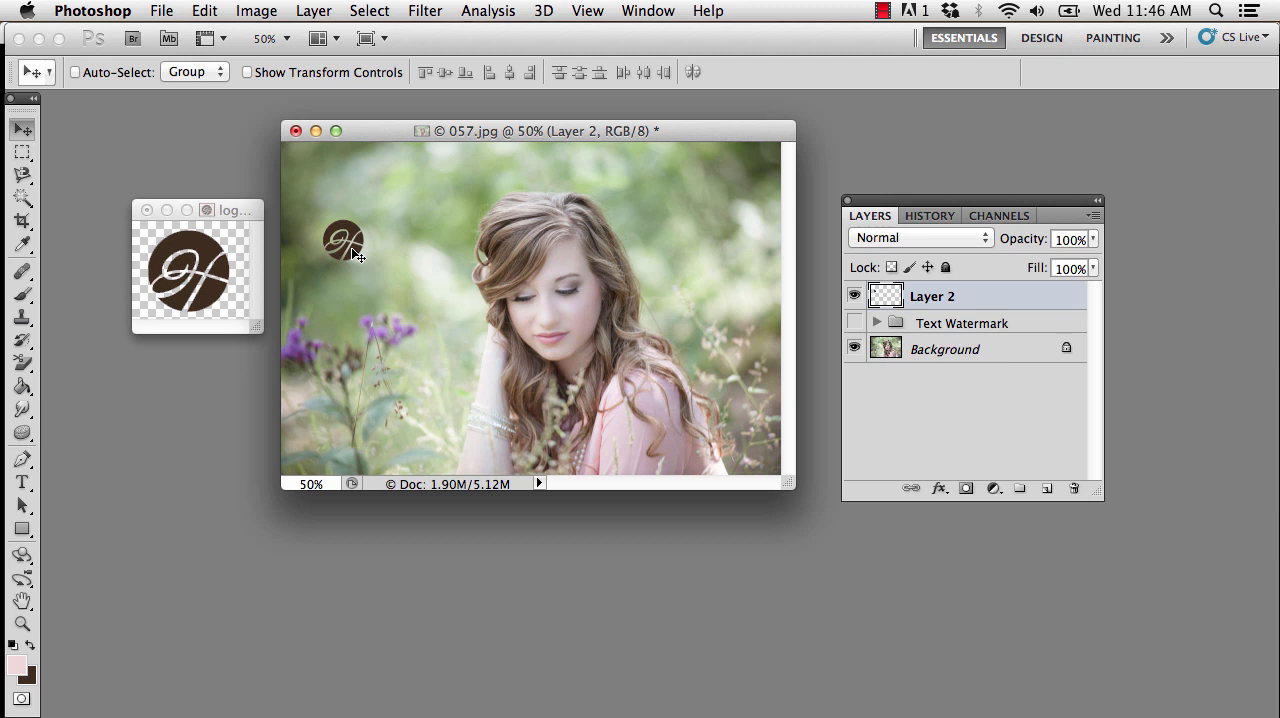
{"action": "mouse_move", "coordinate": [357, 258]}
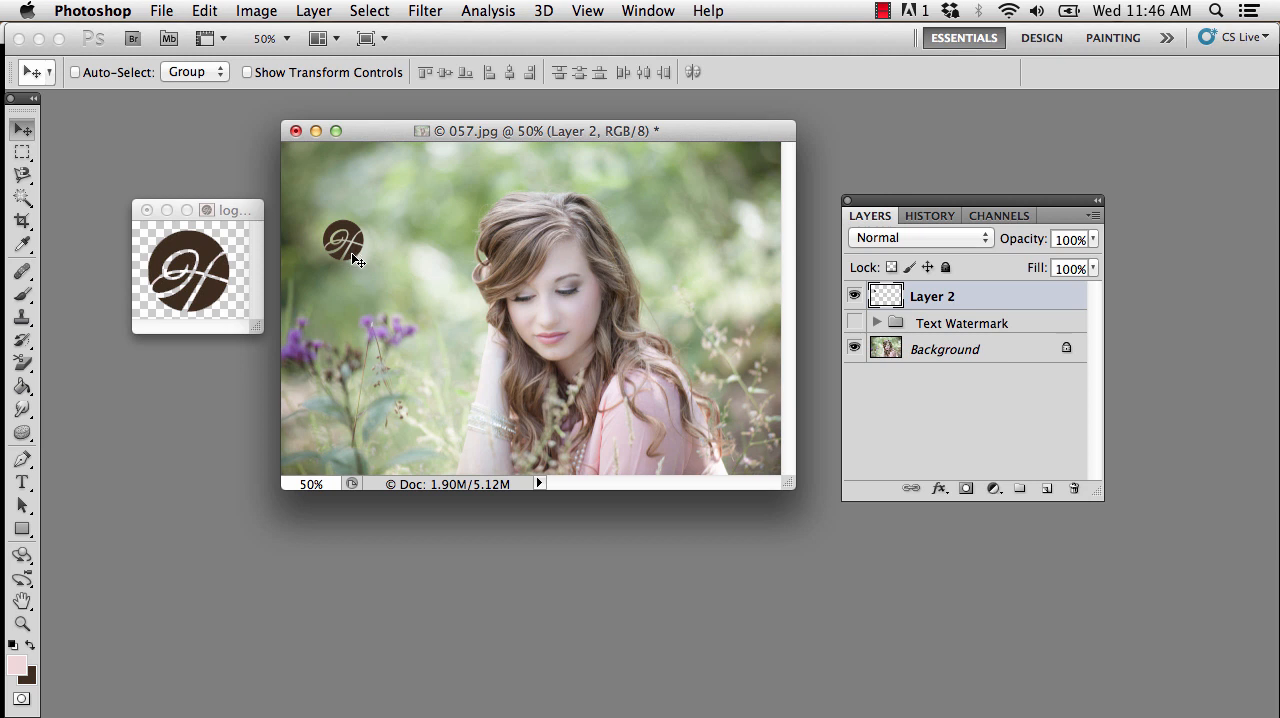
{"action": "mouse_move", "coordinate": [352, 273]}
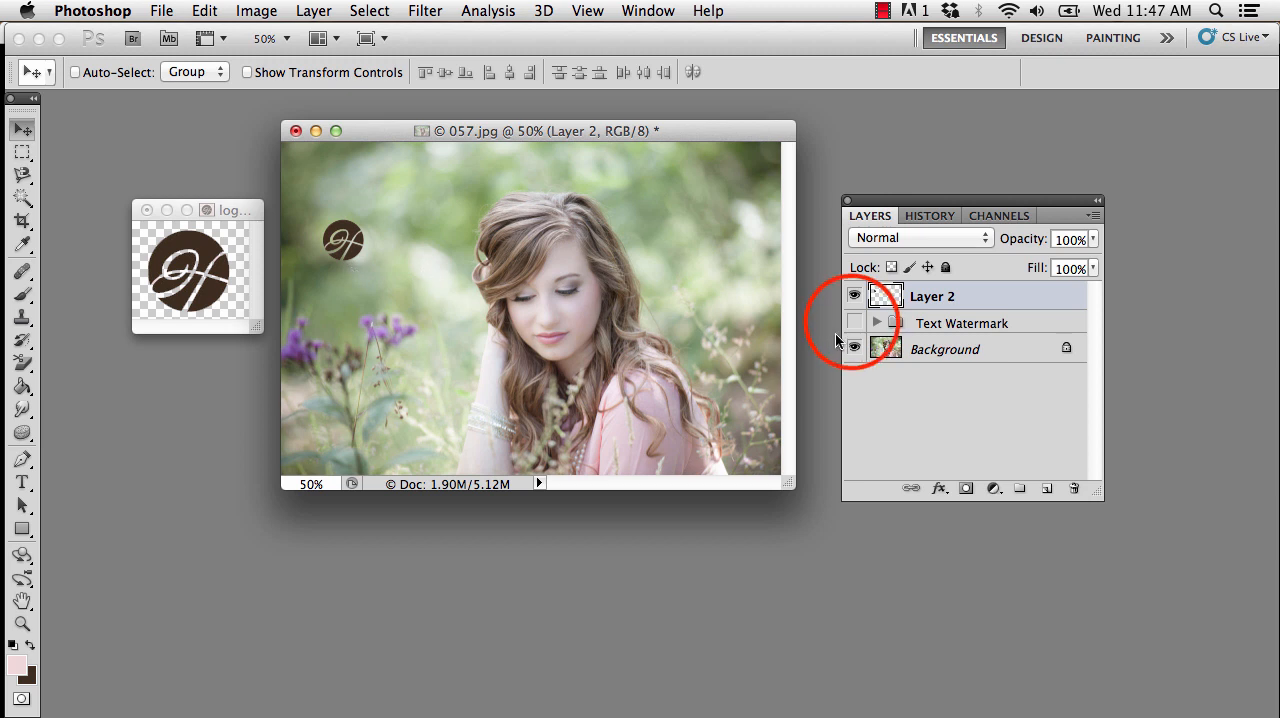
- Show the Text Watermark group and drag the Layer 2 logo beside the website text
{"action": "left_click", "coordinate": [854, 322]}
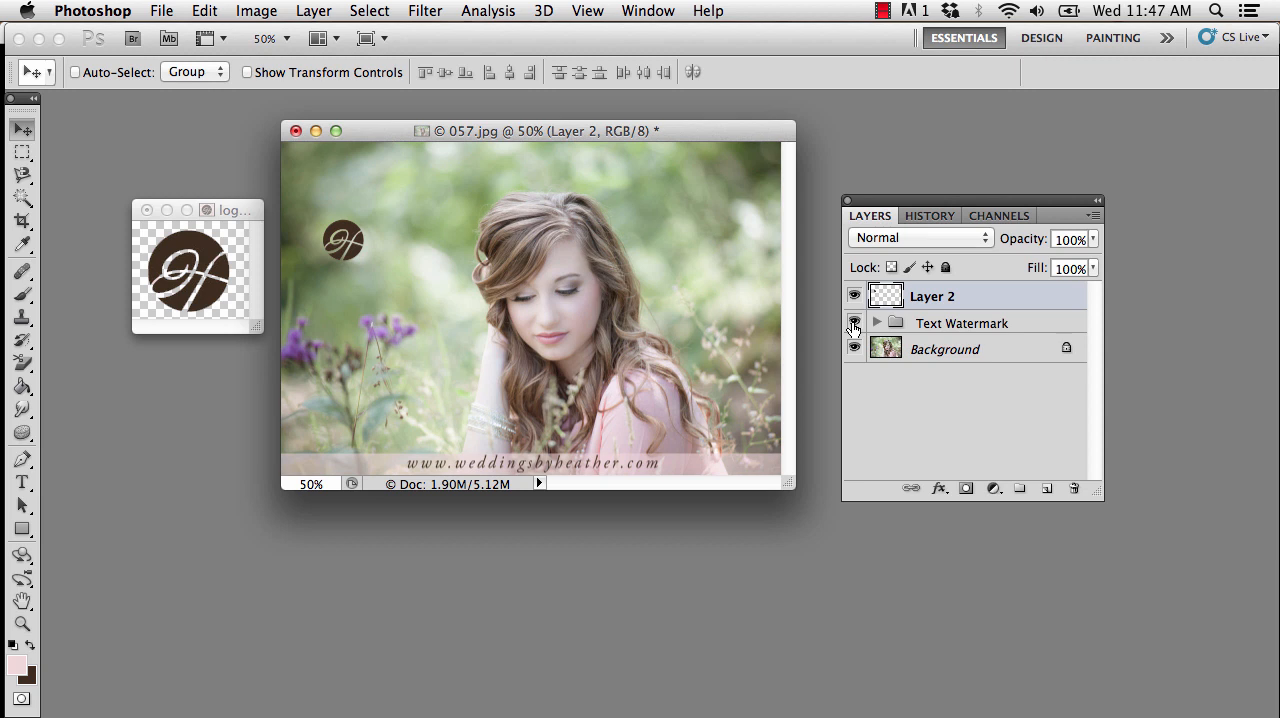
{"action": "left_click", "coordinate": [854, 322]}
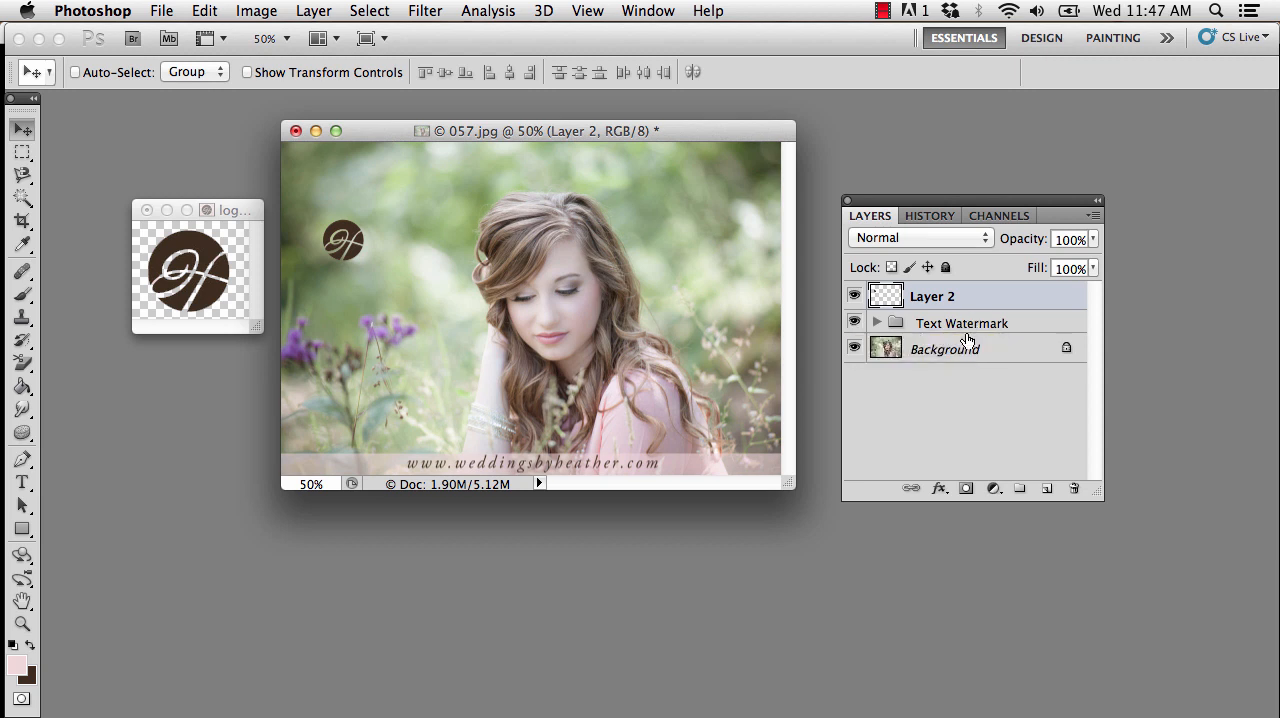
{"action": "left_click", "coordinate": [961, 322]}
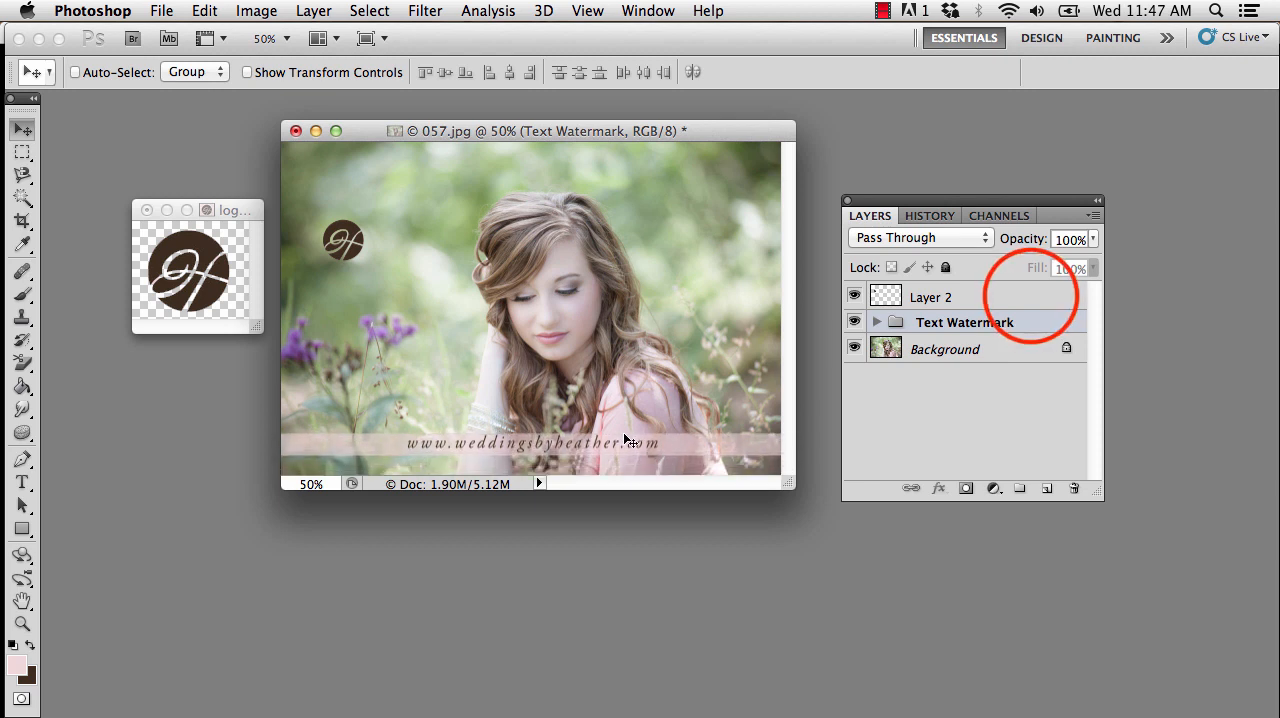
{"action": "left_click", "coordinate": [930, 296]}
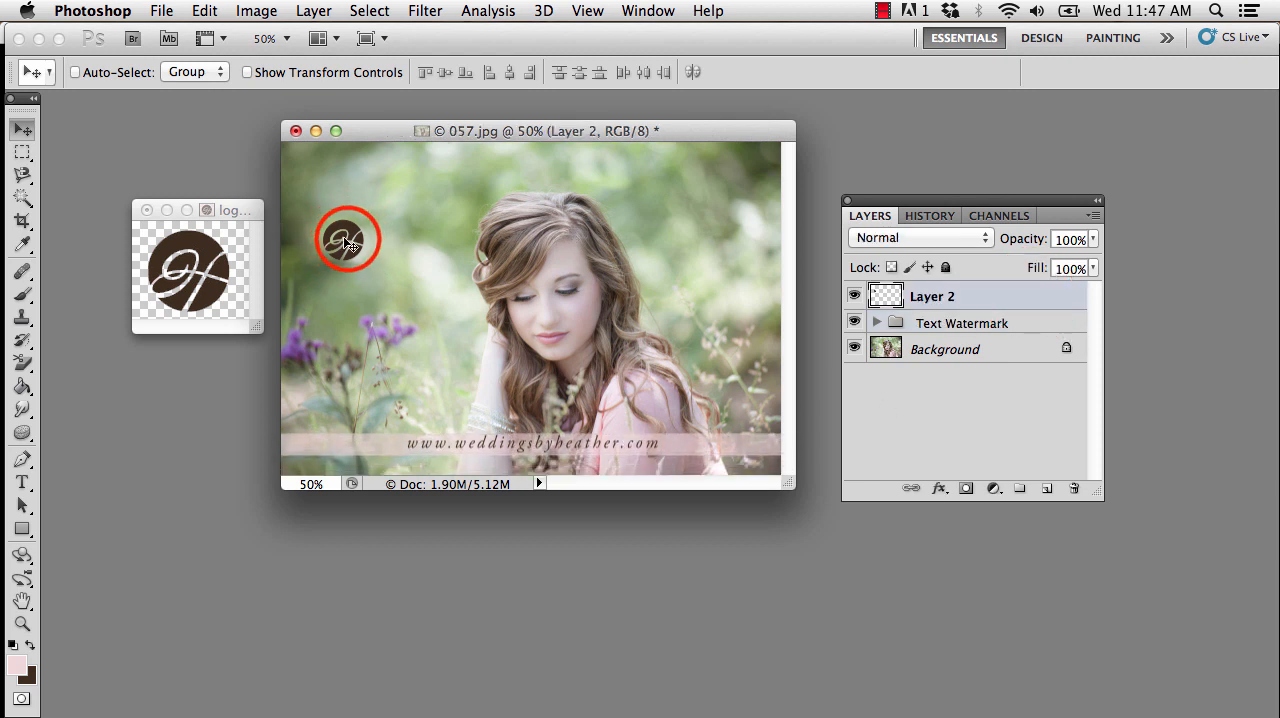
{"action": "left_click_drag", "start_coordinate": [347, 238], "coordinate": [375, 432]}
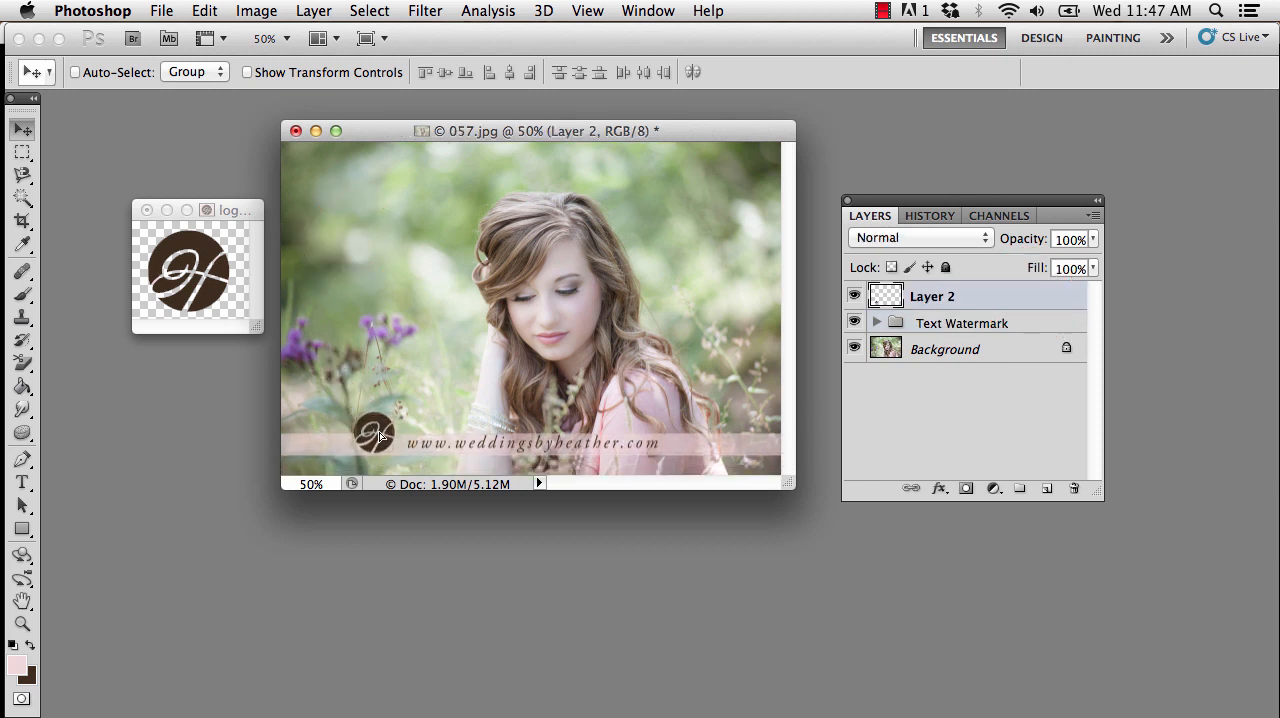